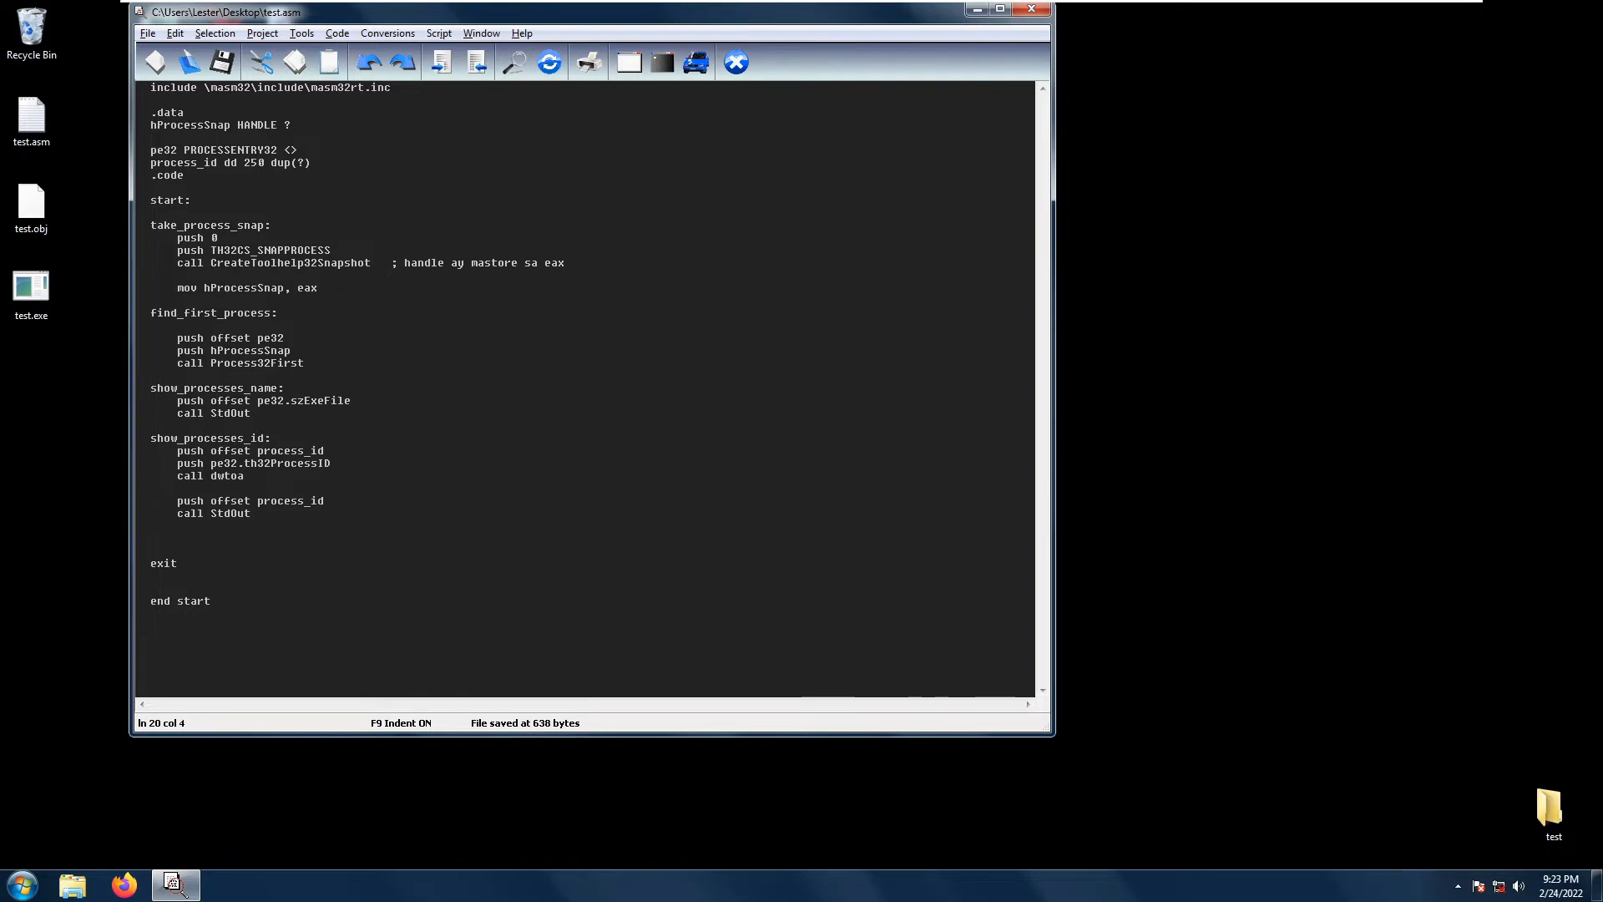
mouse_move(964, 484)
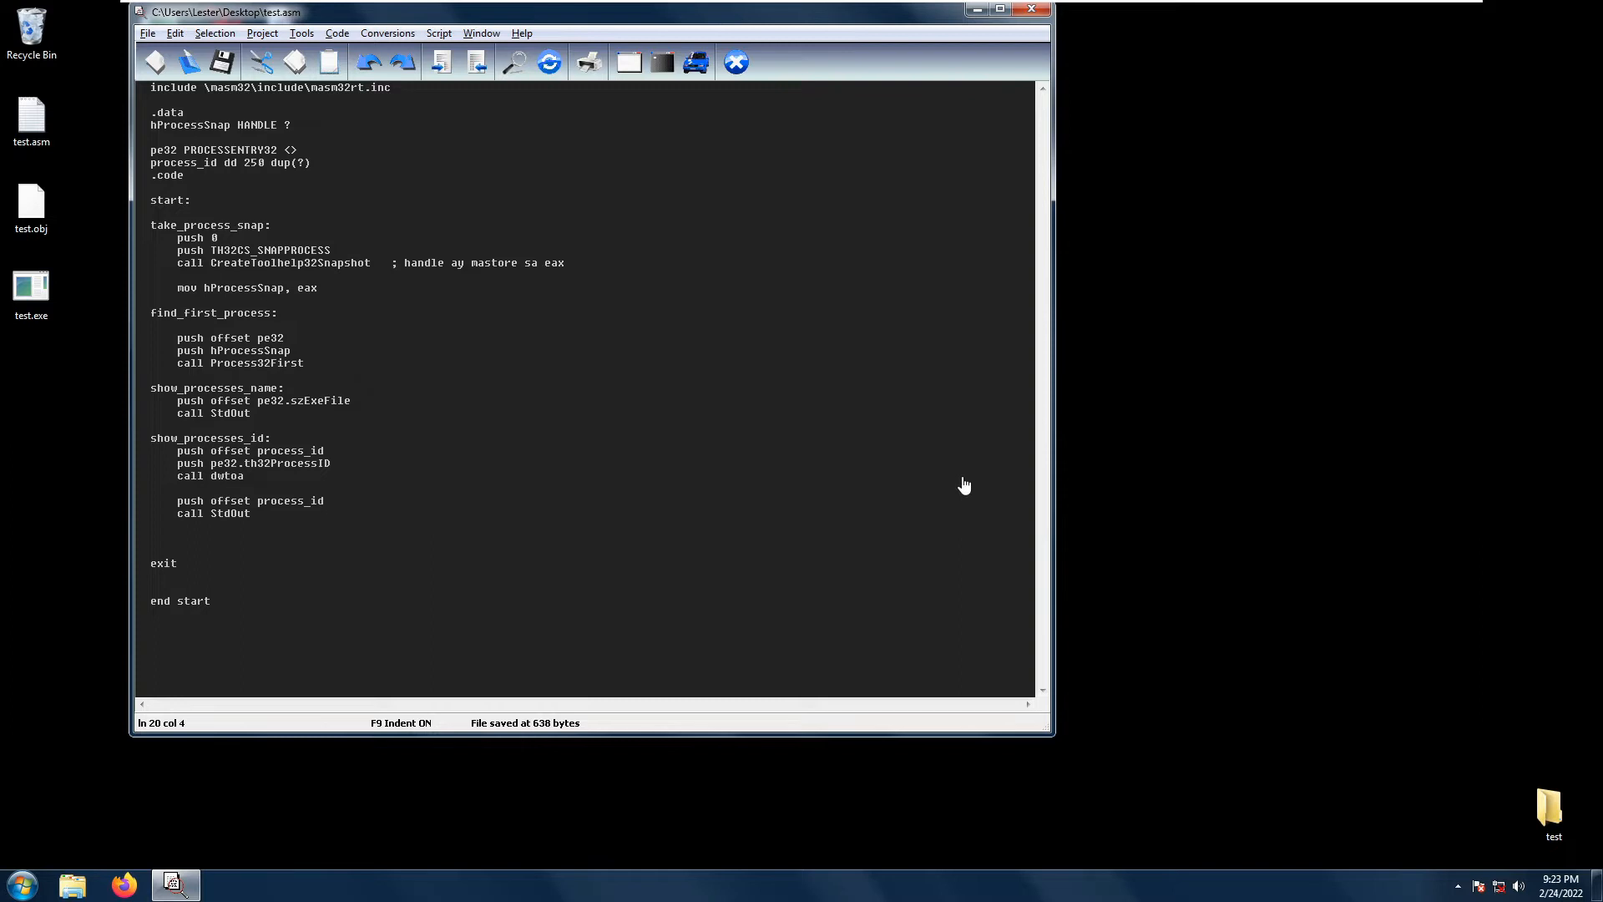
Highlight the Process32First call, szExeFile field and StdOut call while explaining them
double_click(254, 363)
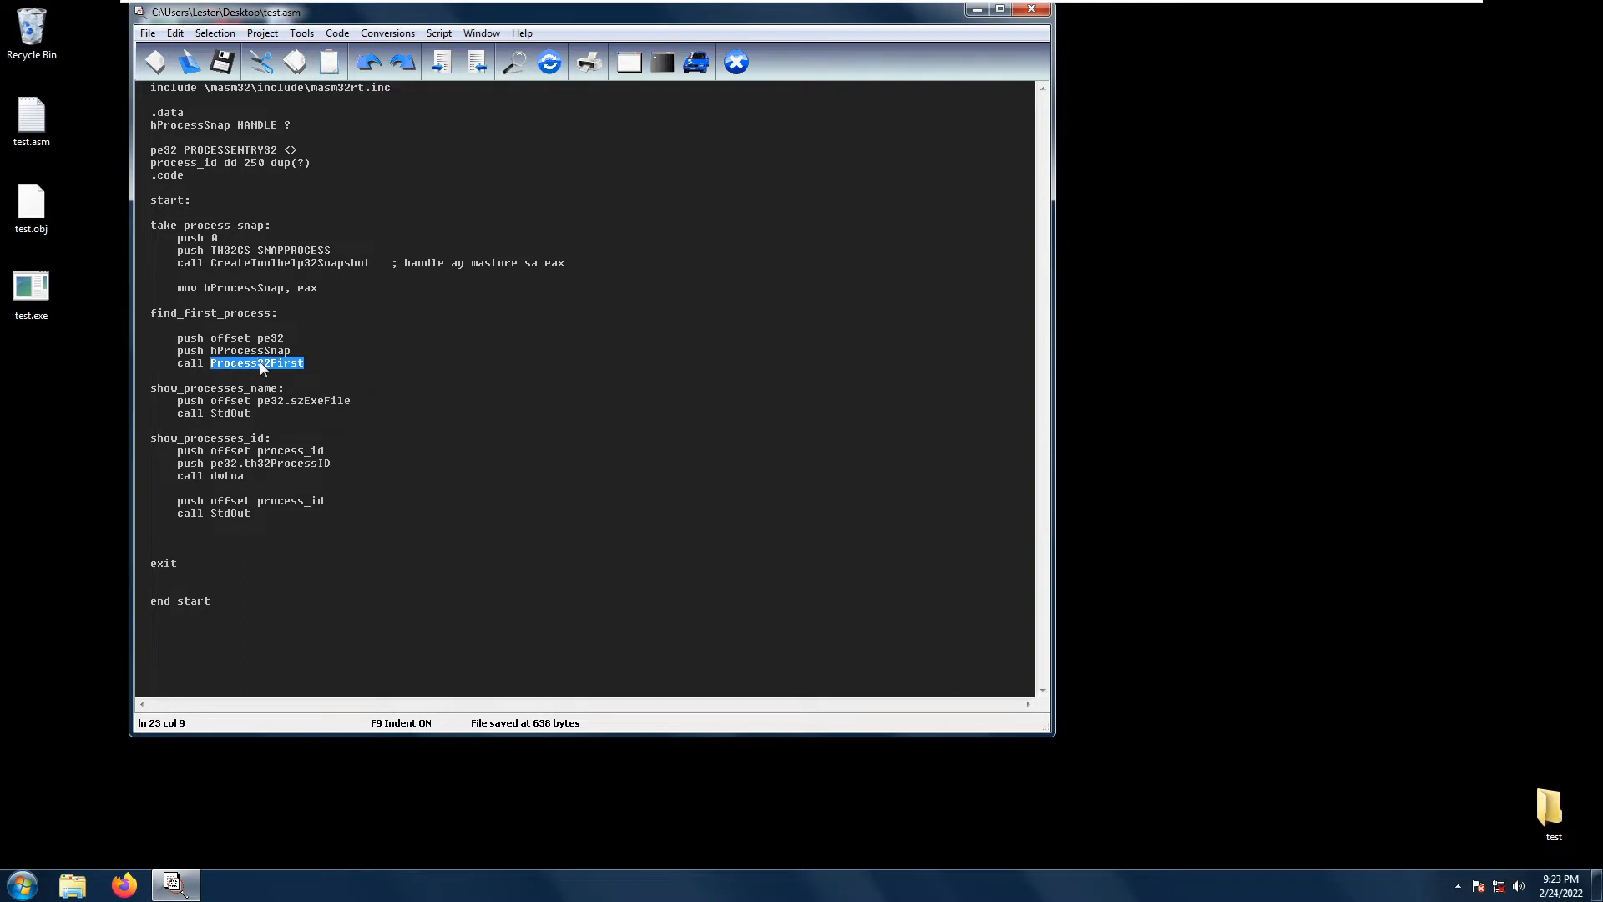
mouse_move(262, 367)
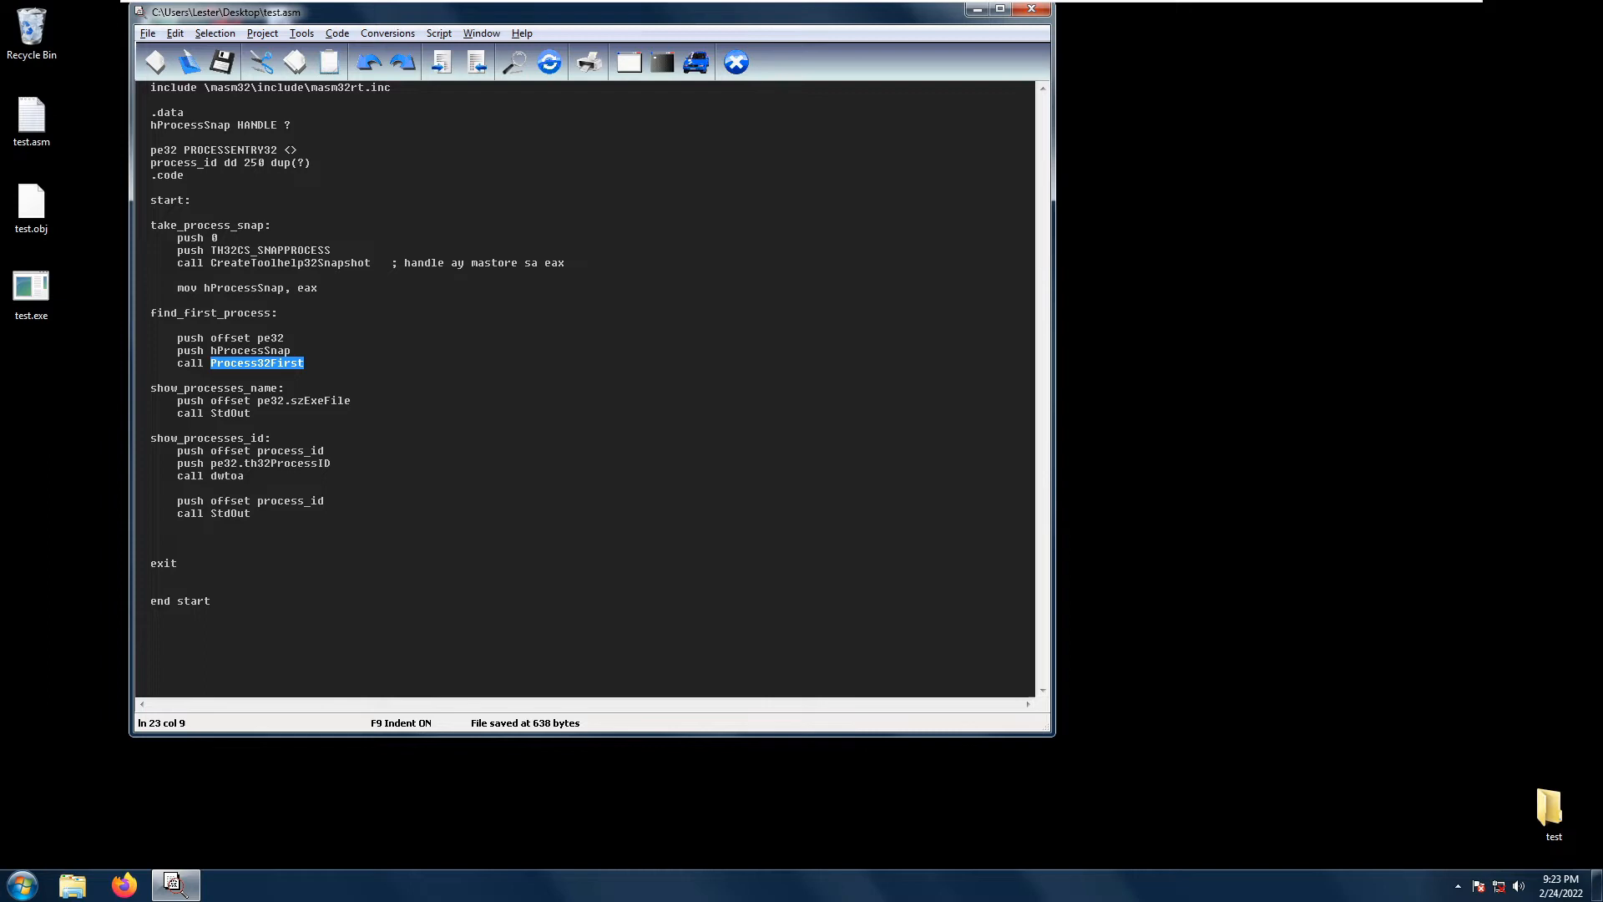
mouse_move(765, 399)
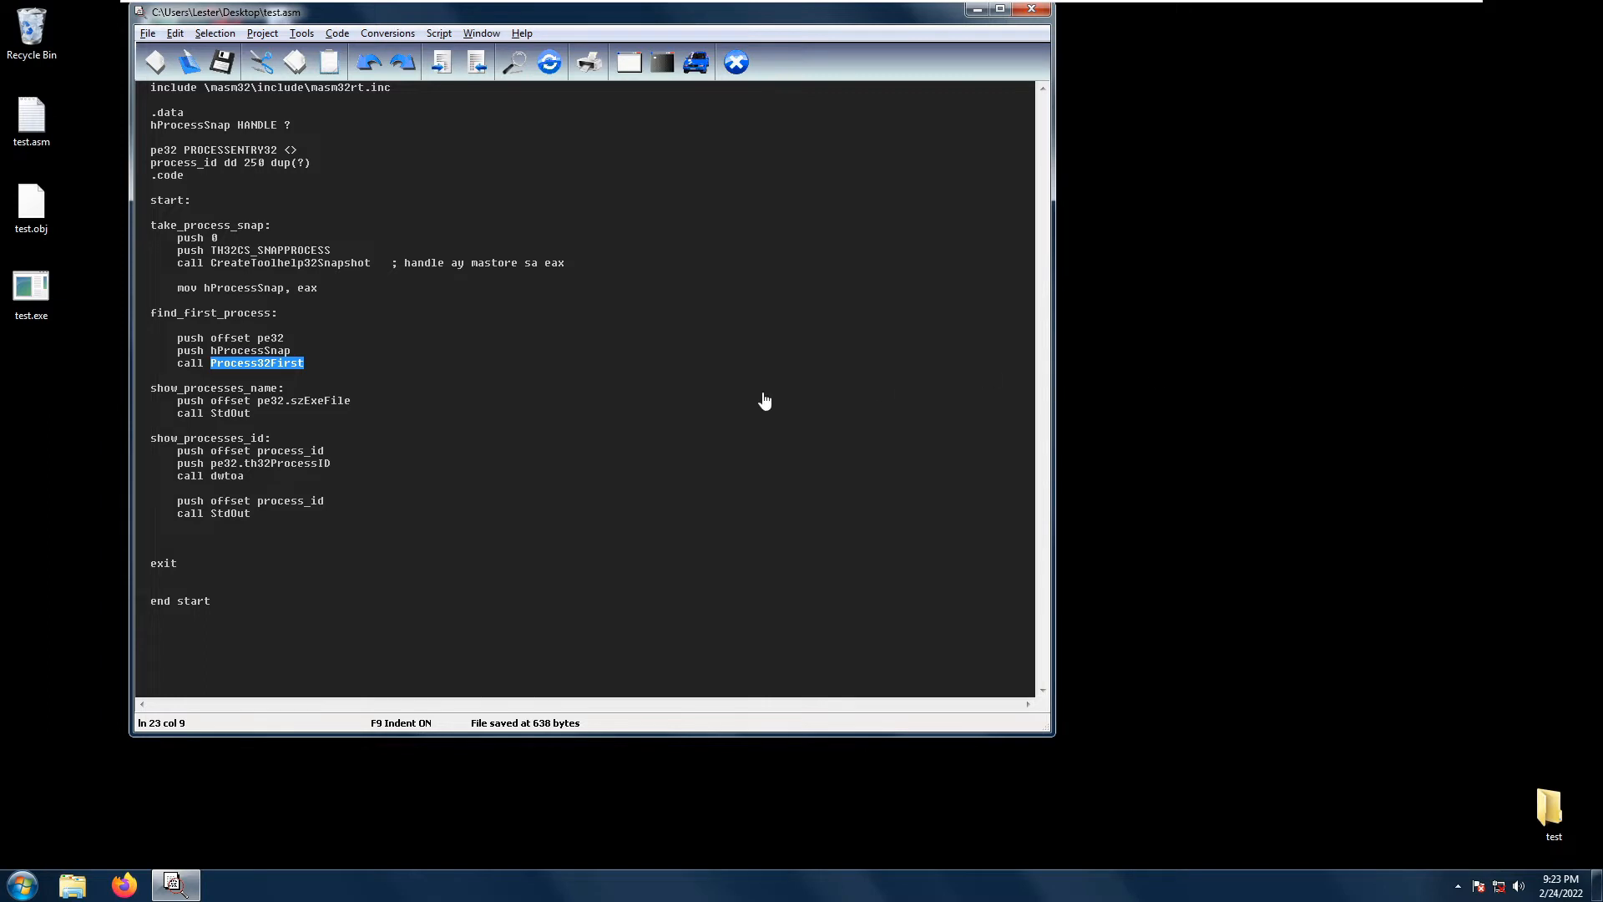
double_click(271, 337)
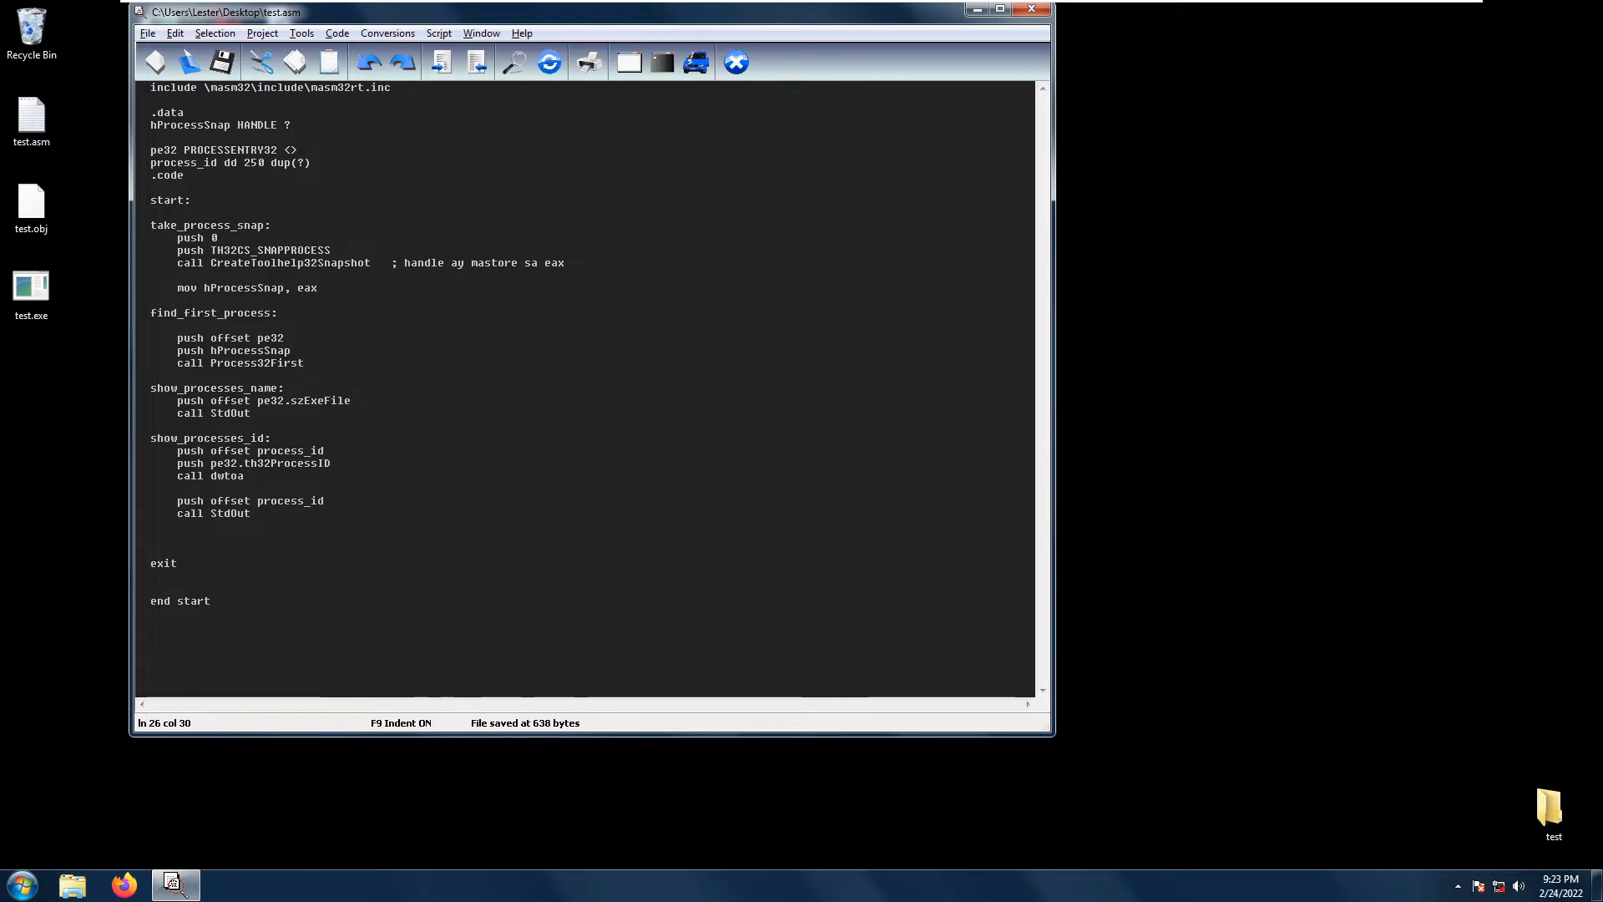
click(353, 399)
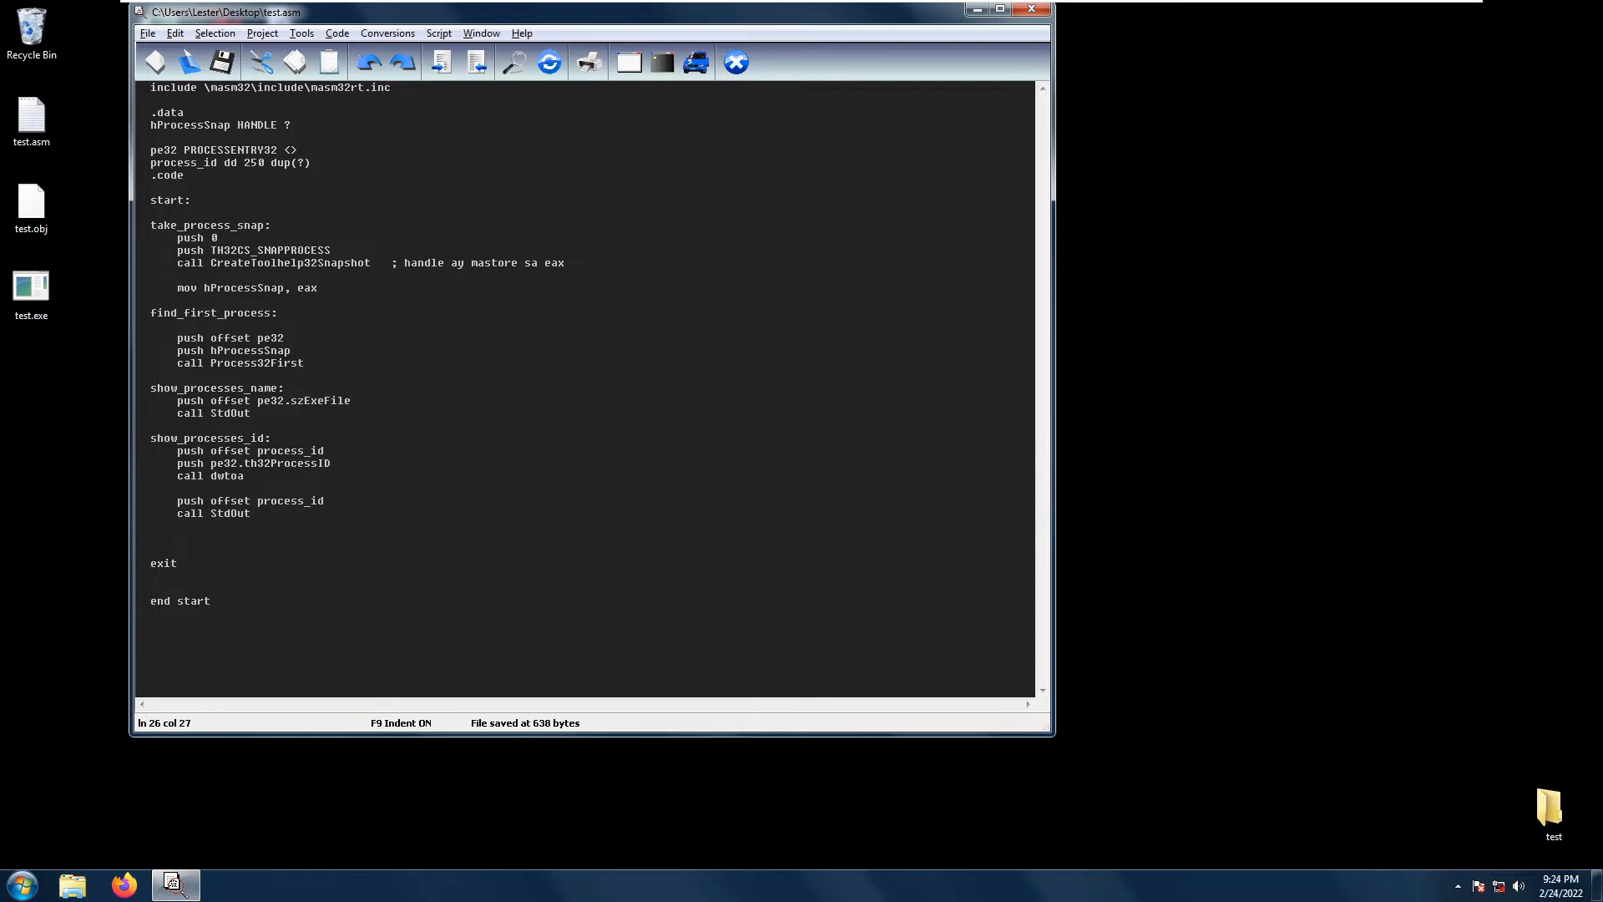
double_click(315, 399)
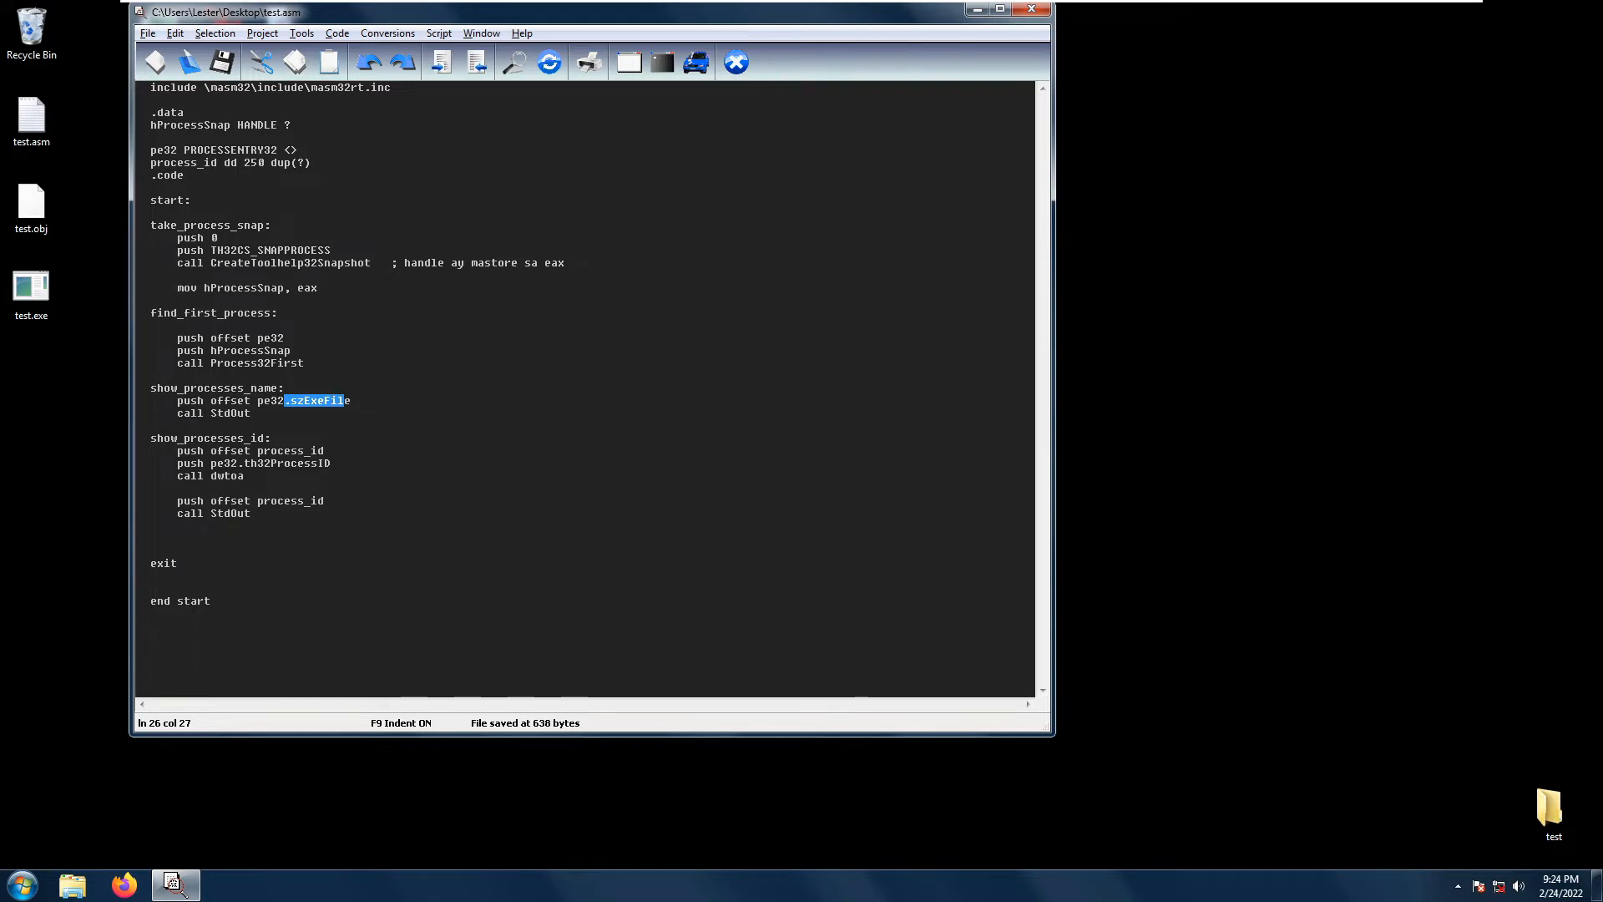
double_click(229, 412)
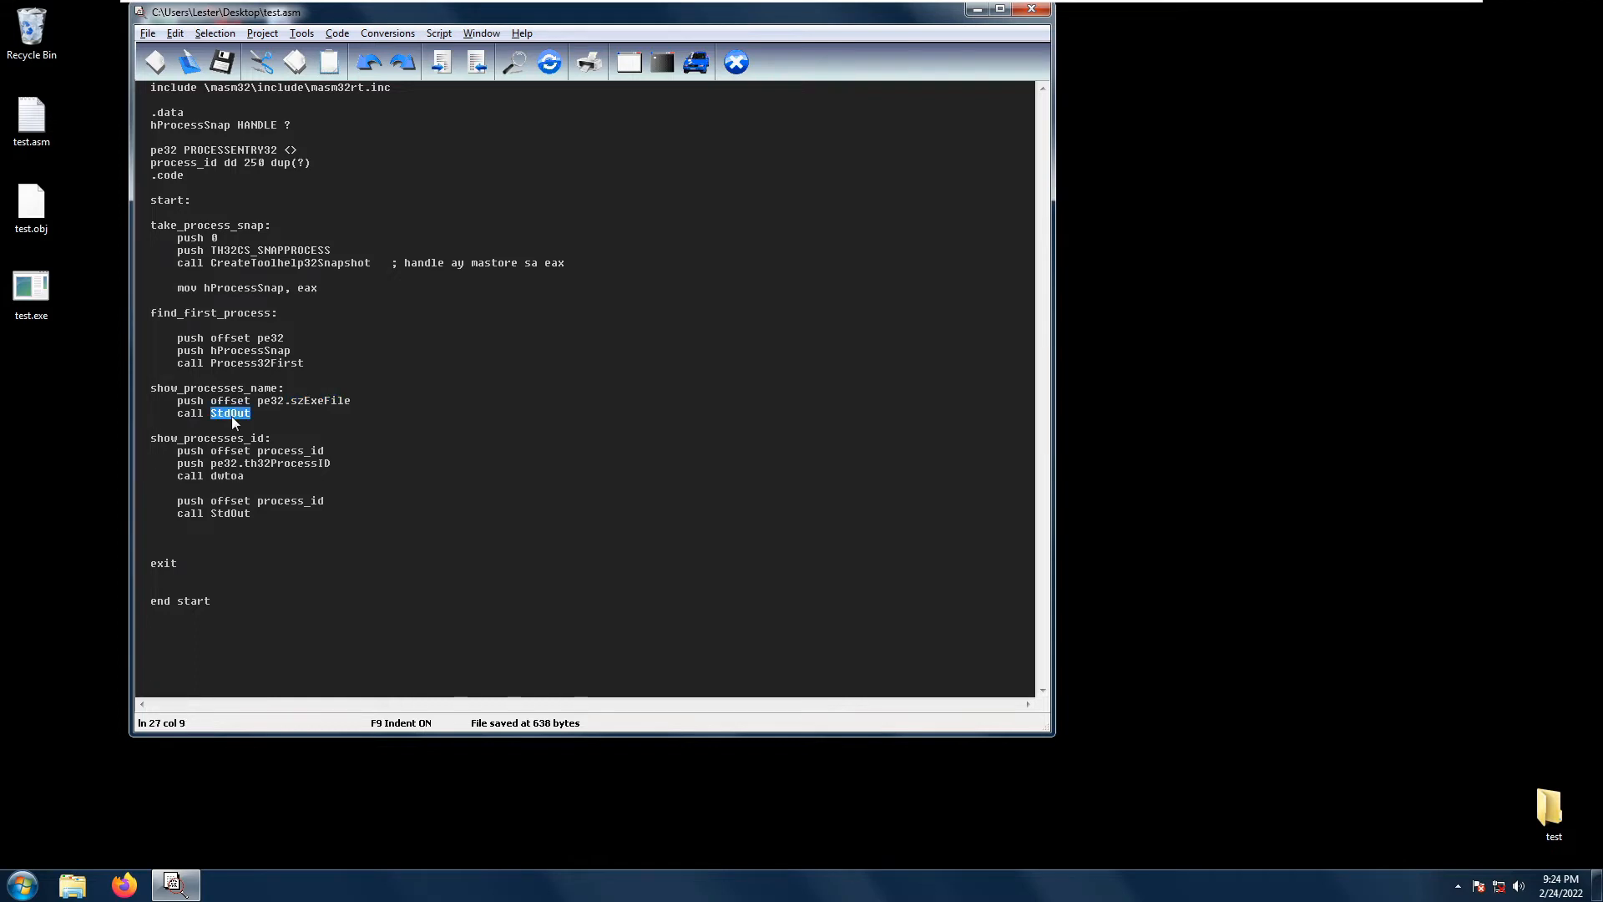
click(251, 513)
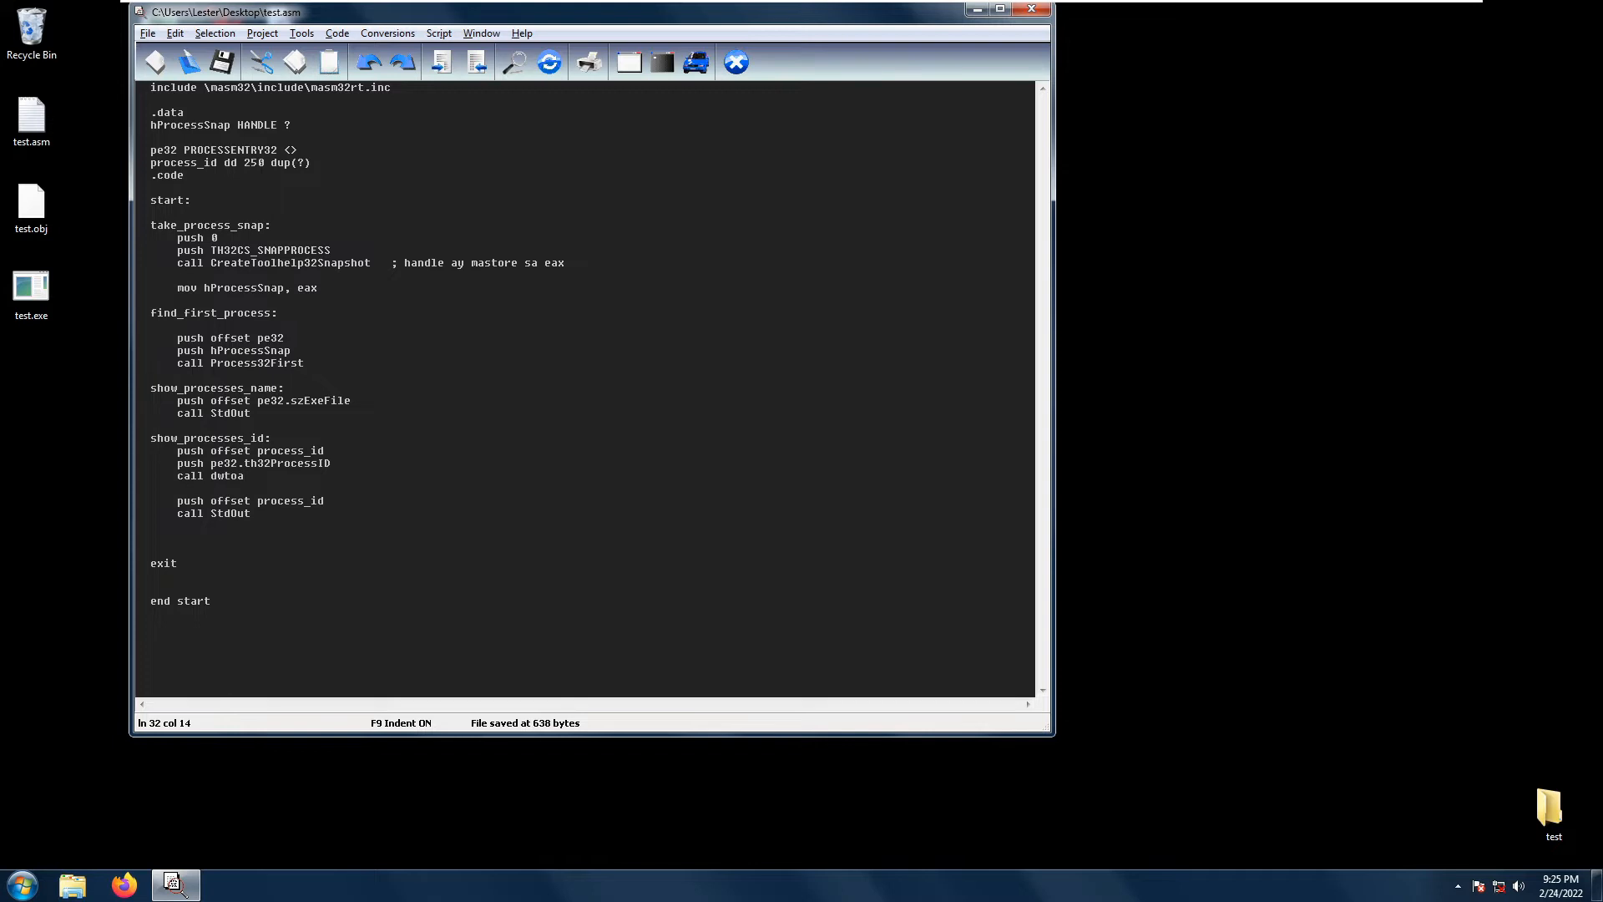
Highlight the th32ProcessID field and process_id variable while explaining them
double_click(267, 462)
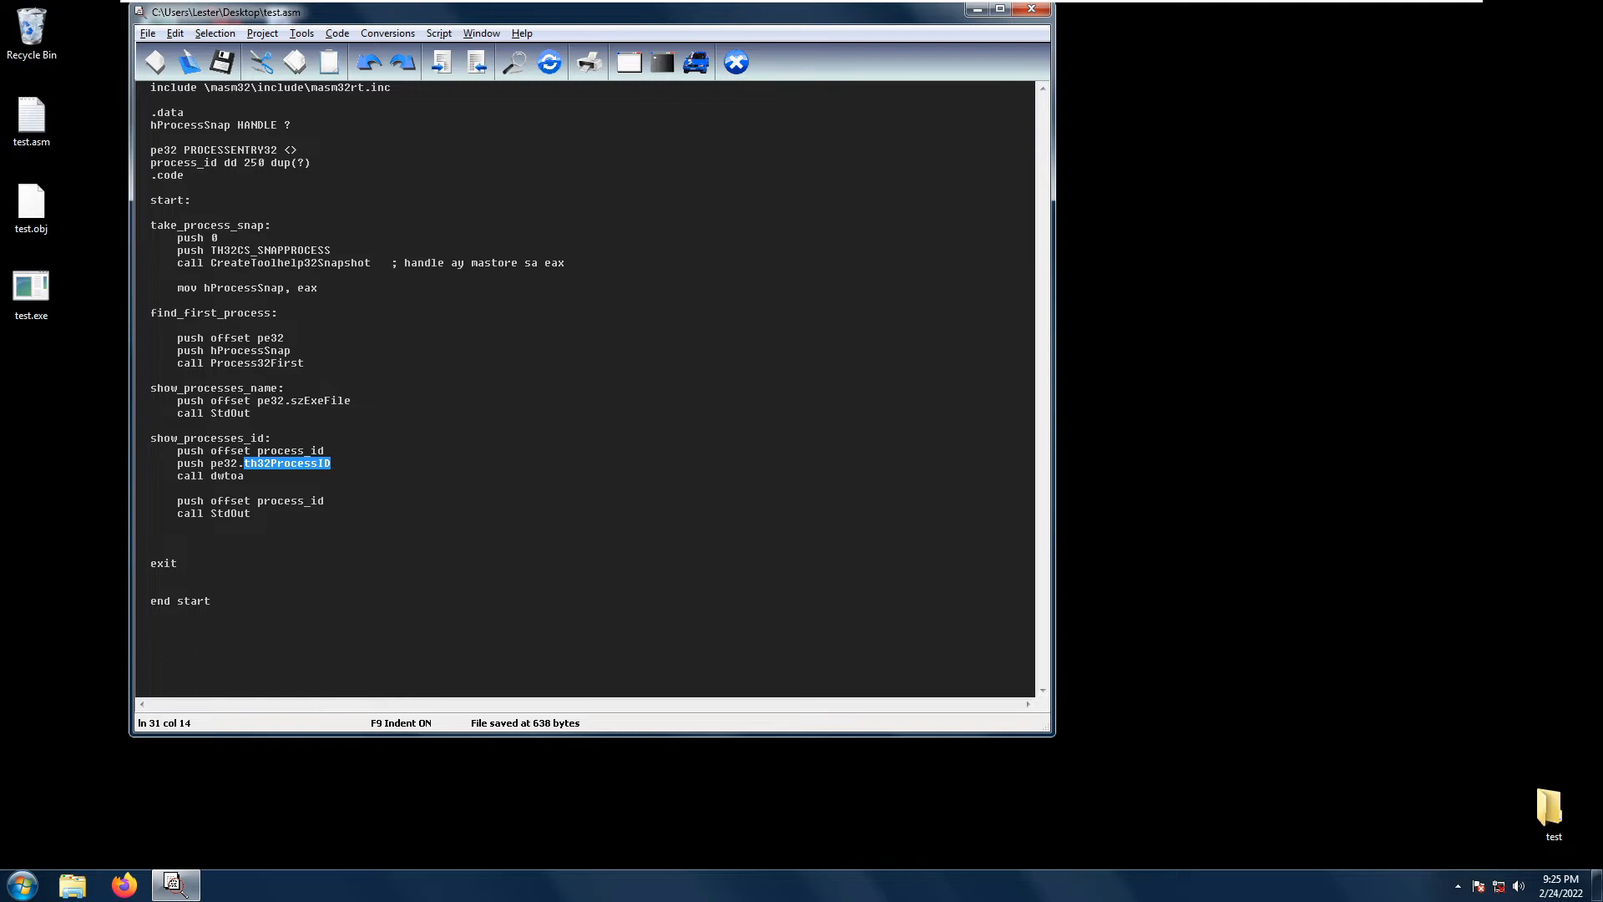
double_click(226, 476)
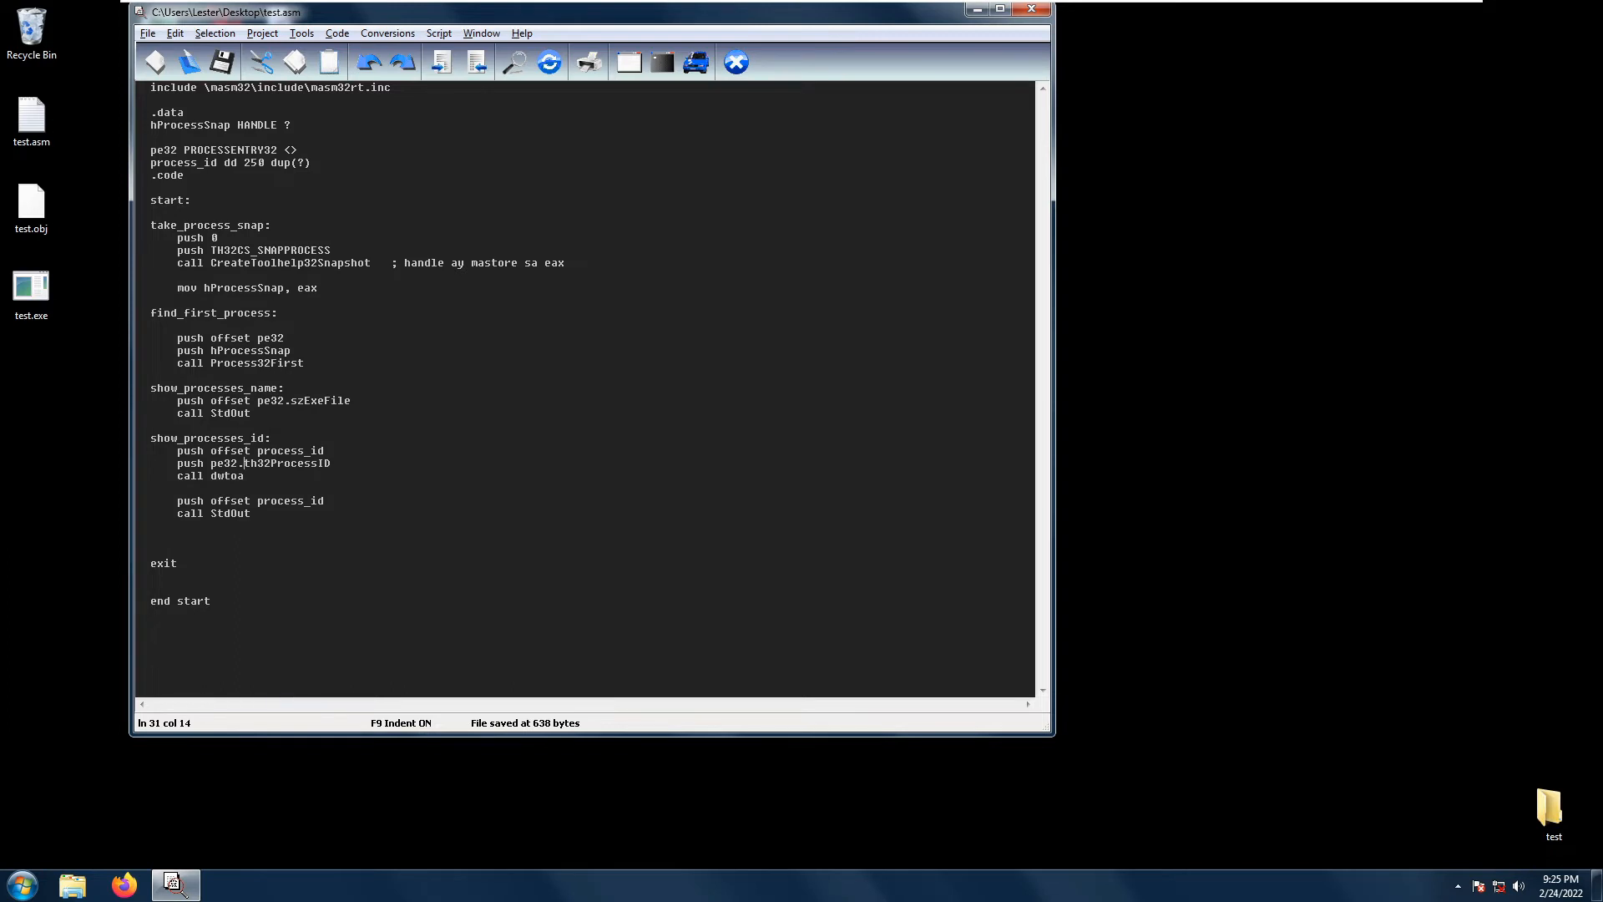
double_click(282, 451)
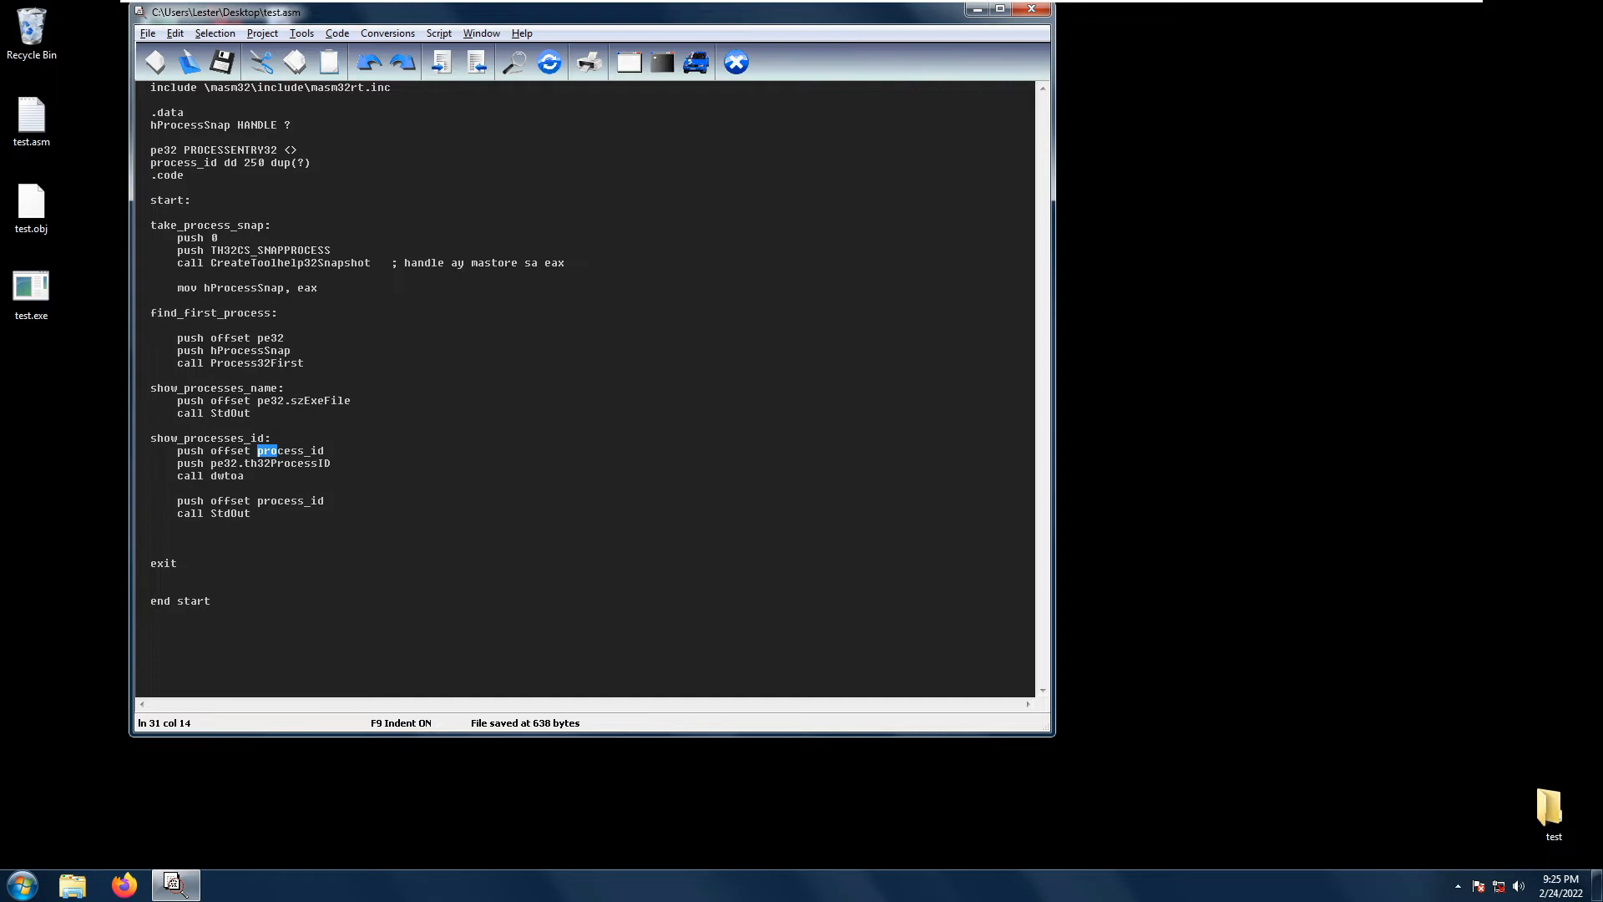
double_click(289, 451)
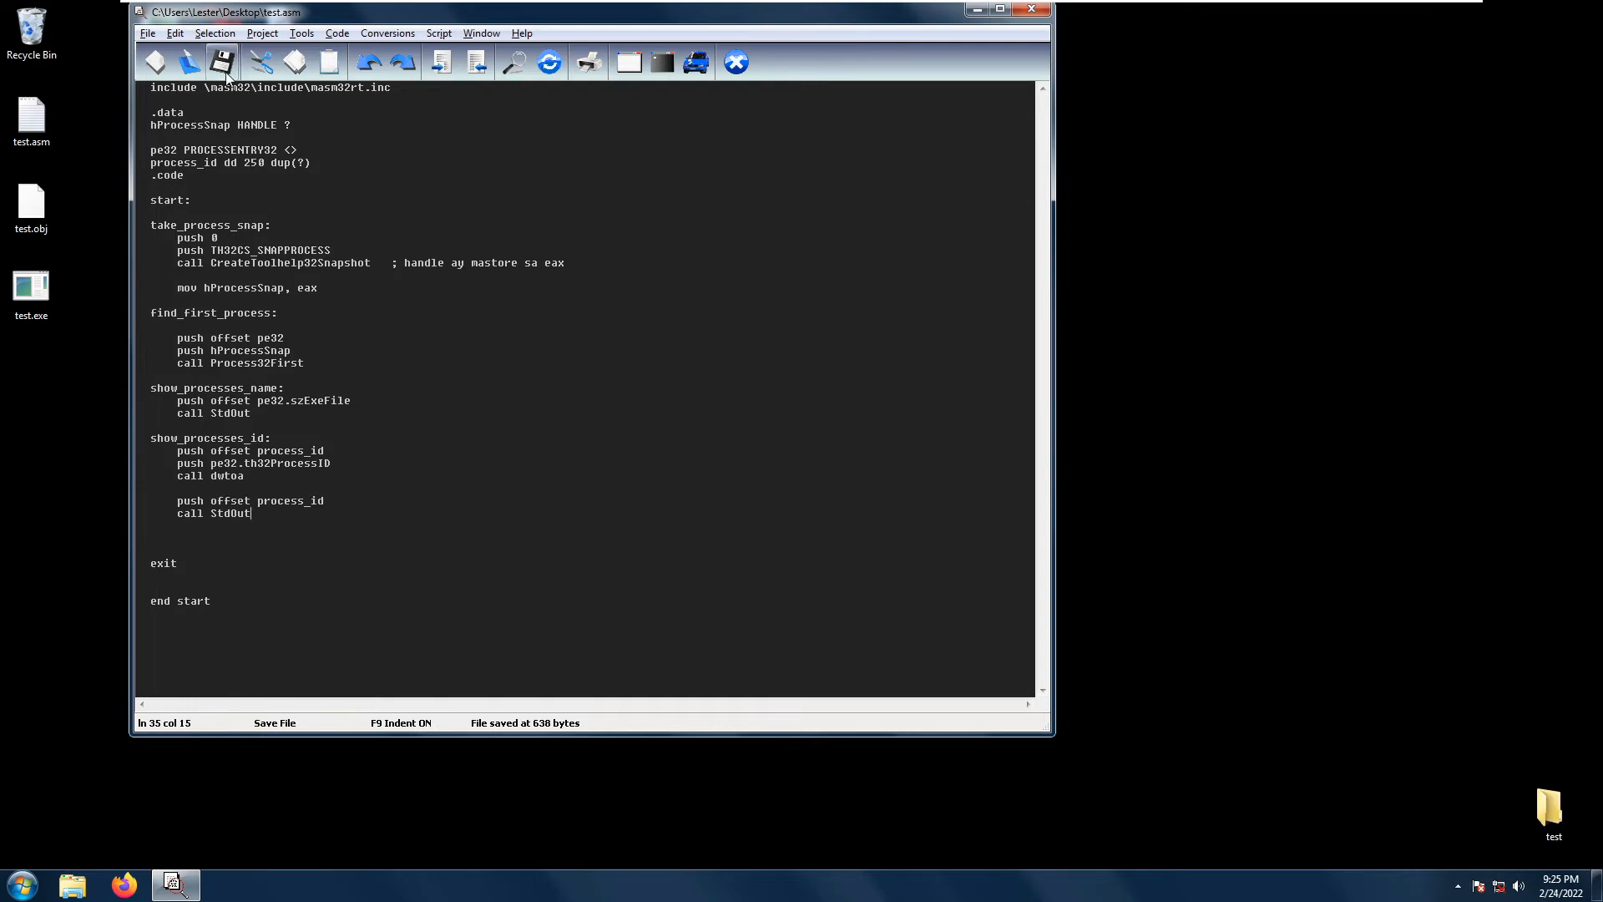
Console Build All, then run test.exe in a desktop command prompt, printing 0
click(262, 33)
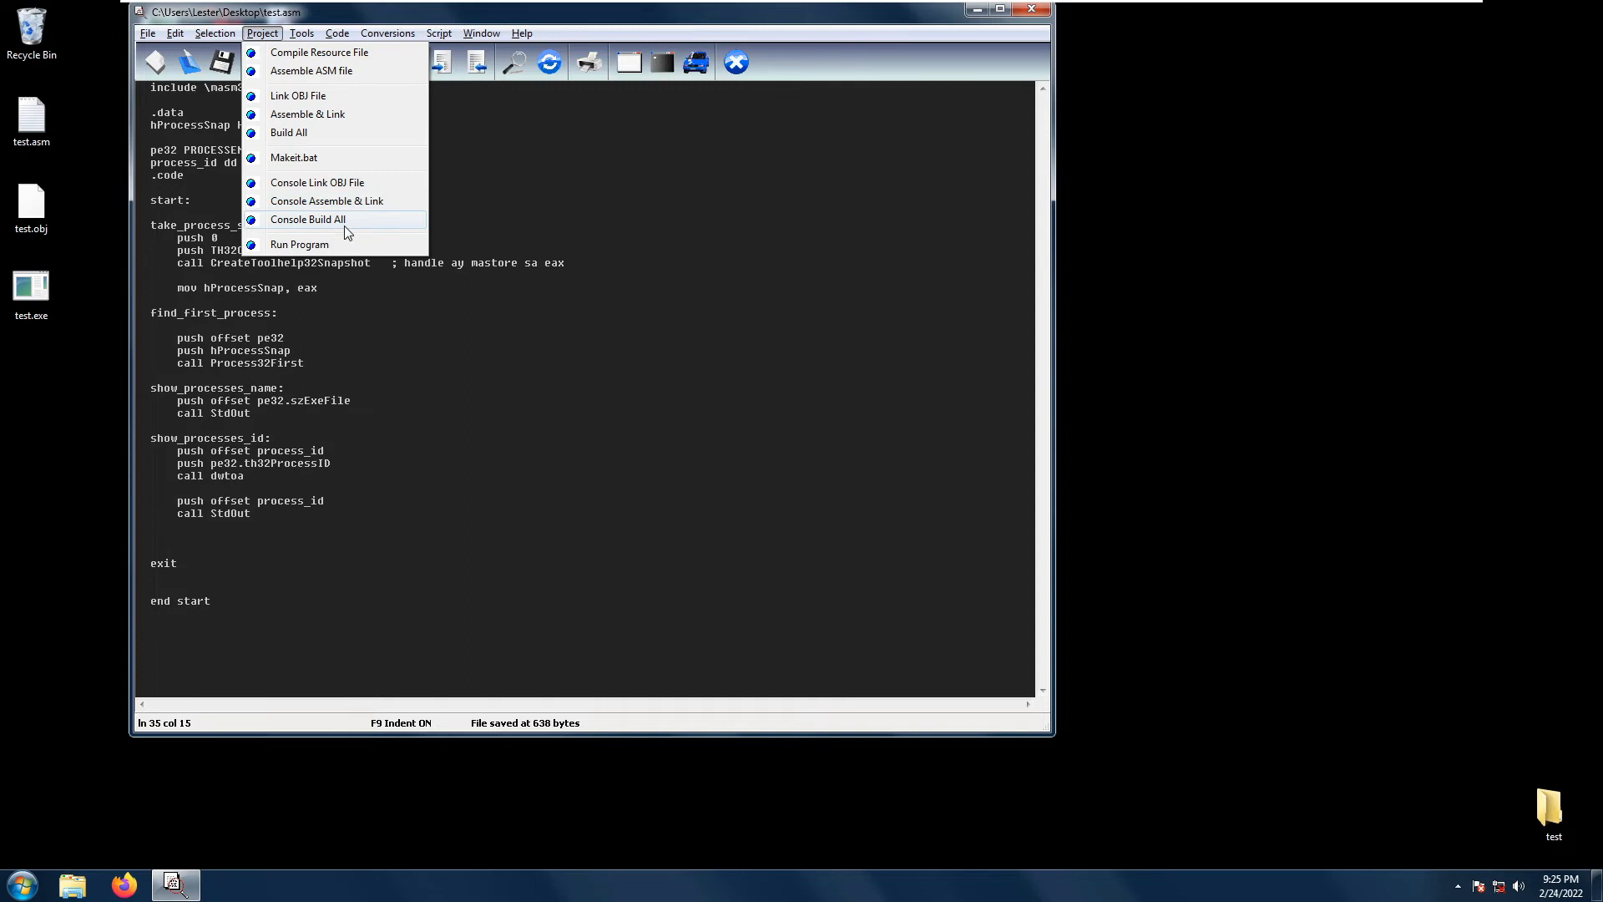
click(308, 219)
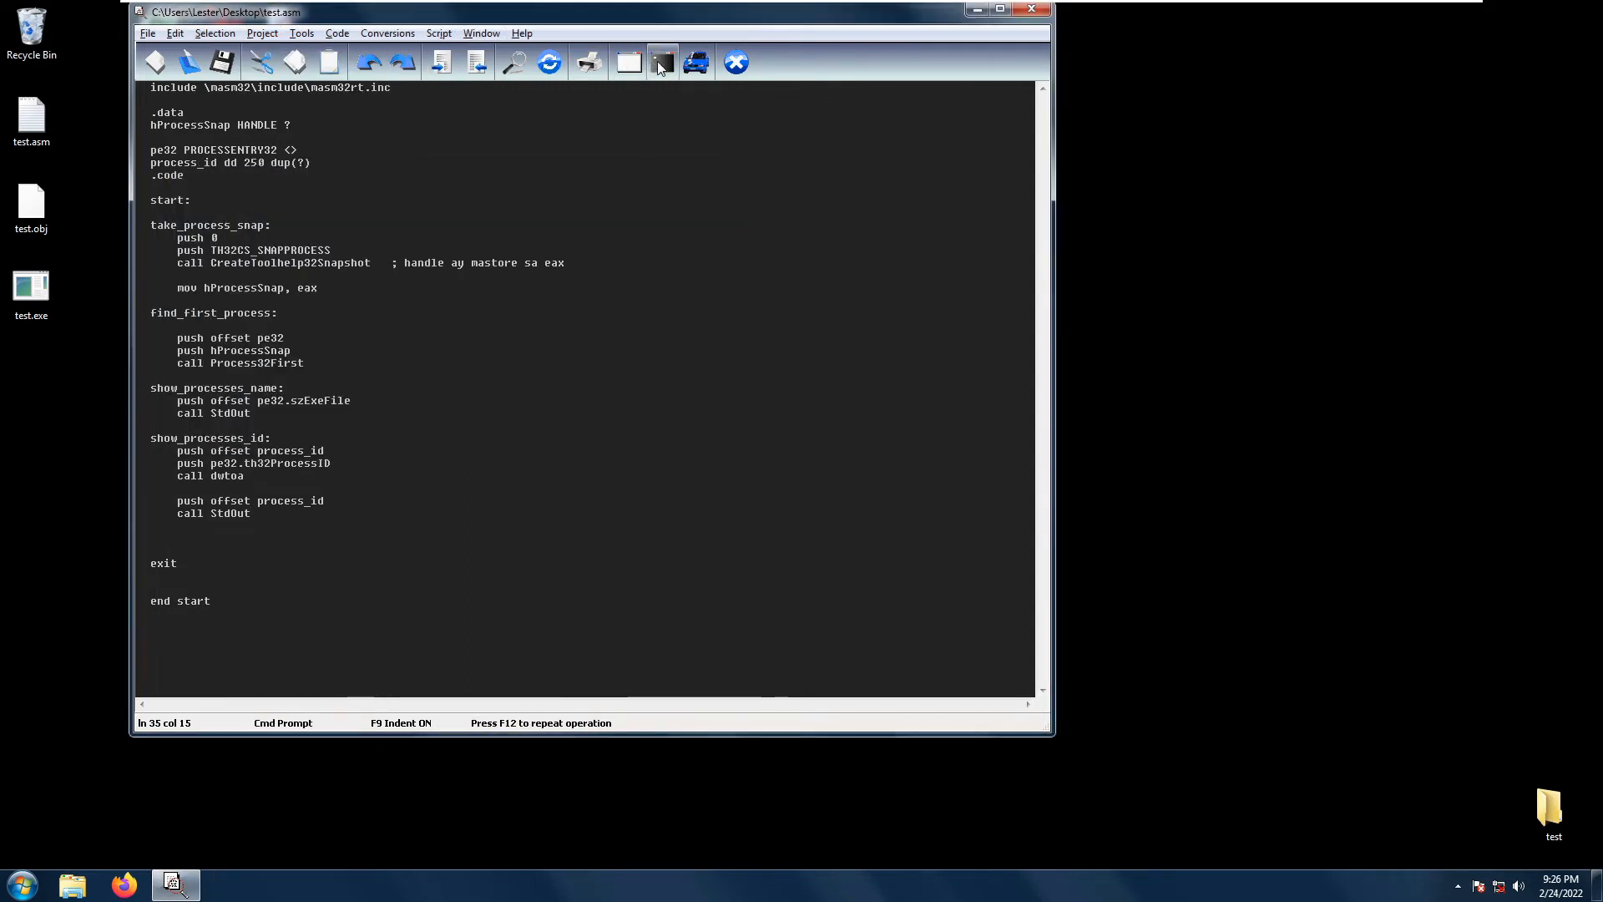
click(661, 62)
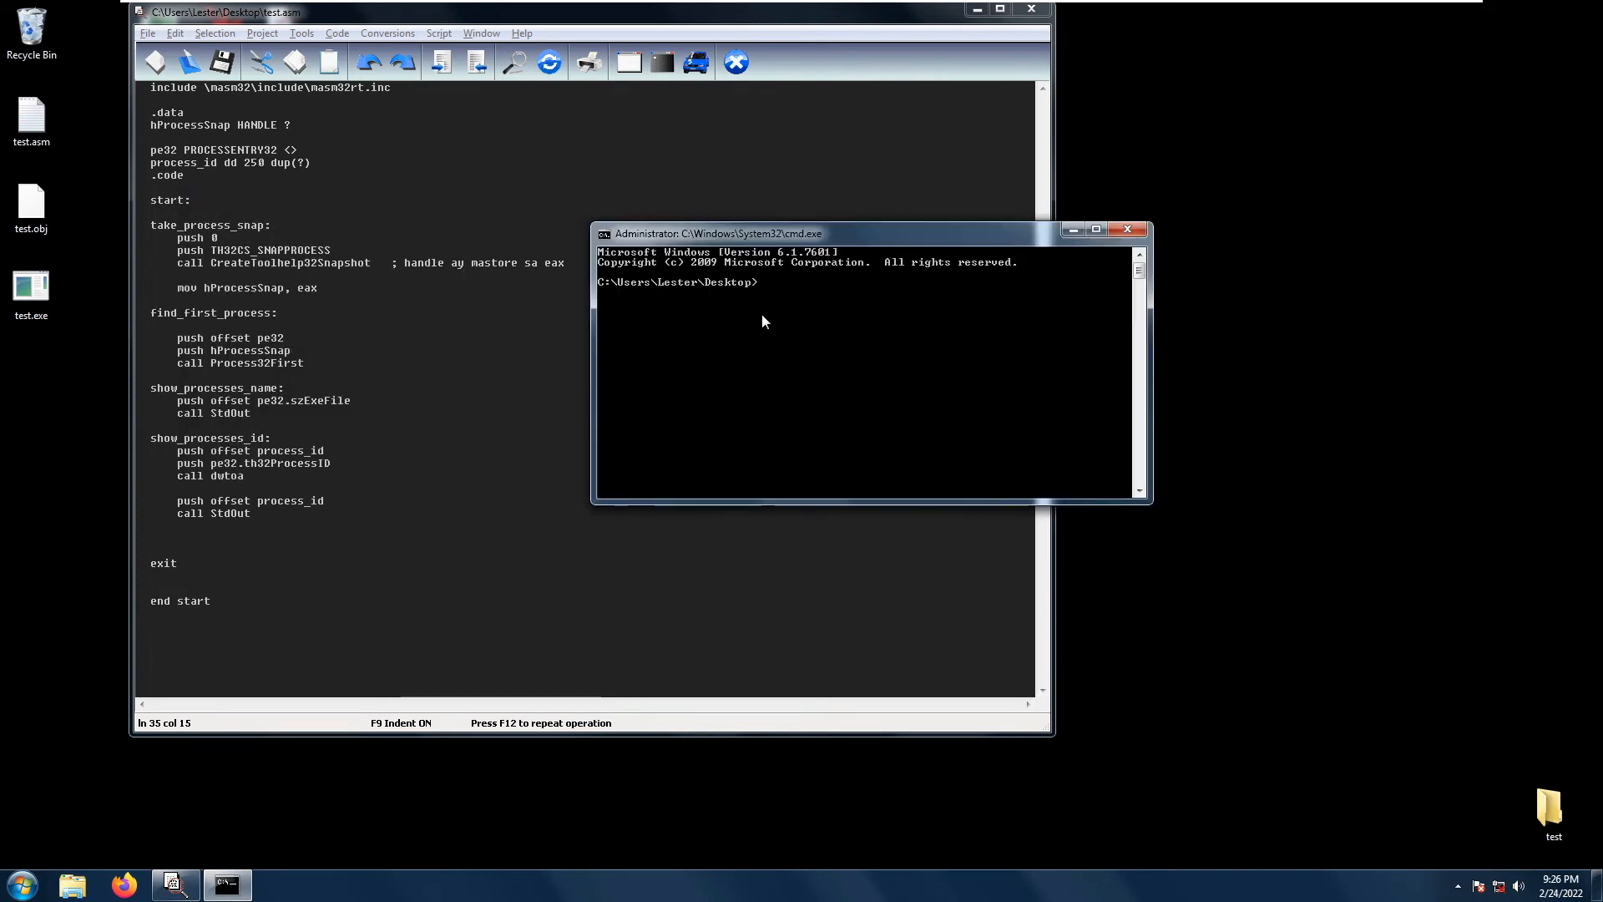
text(test.exe)
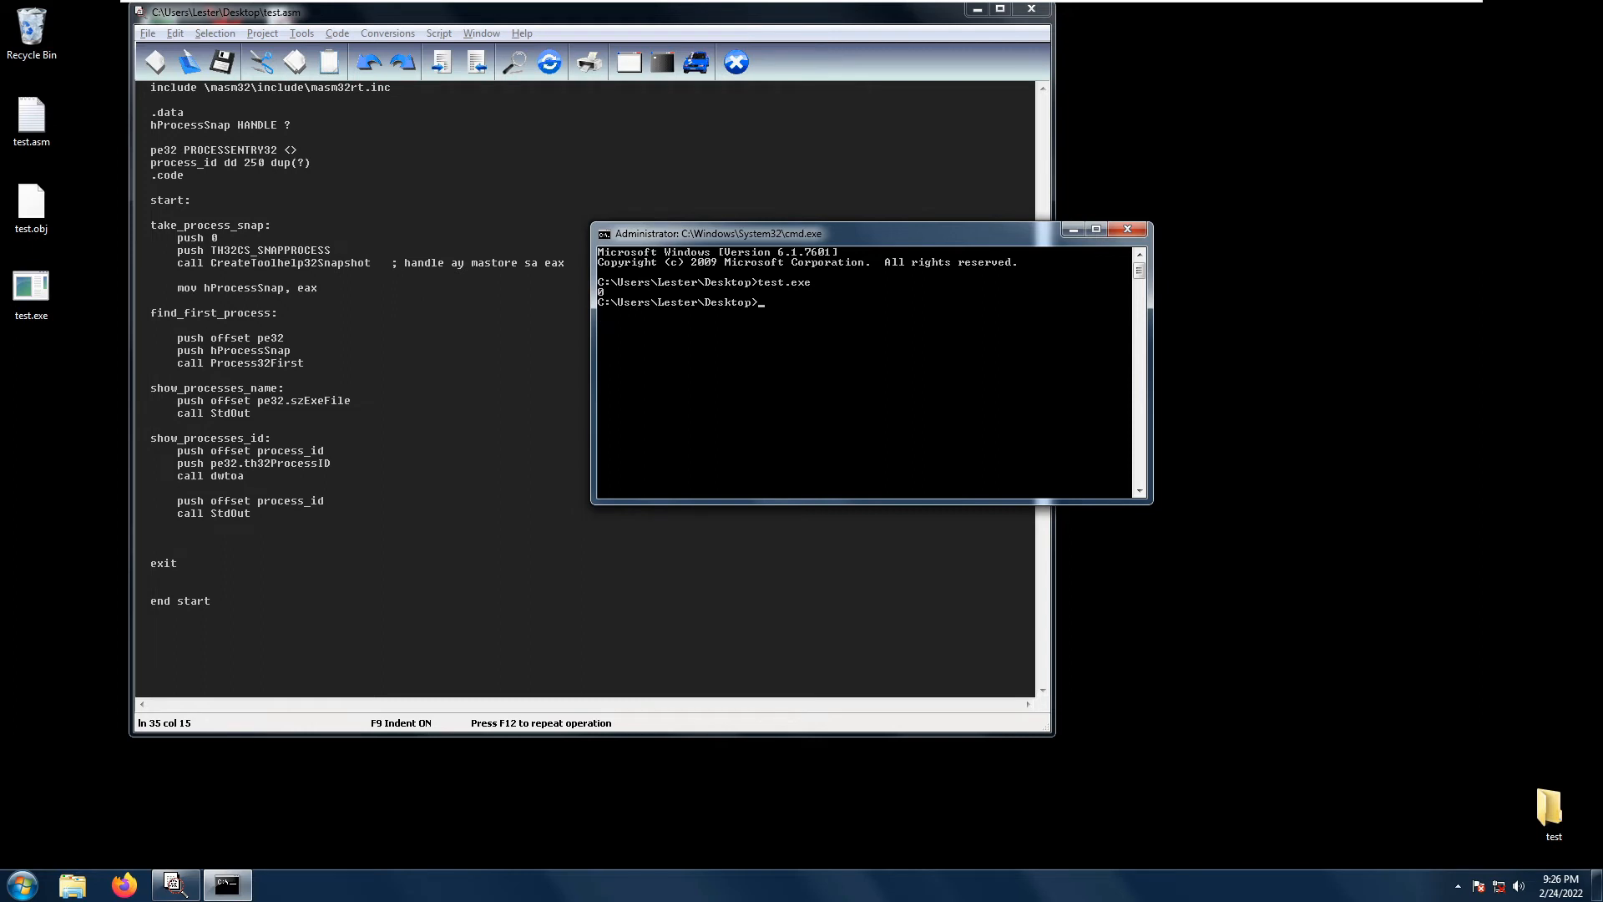
mouse_move(612, 312)
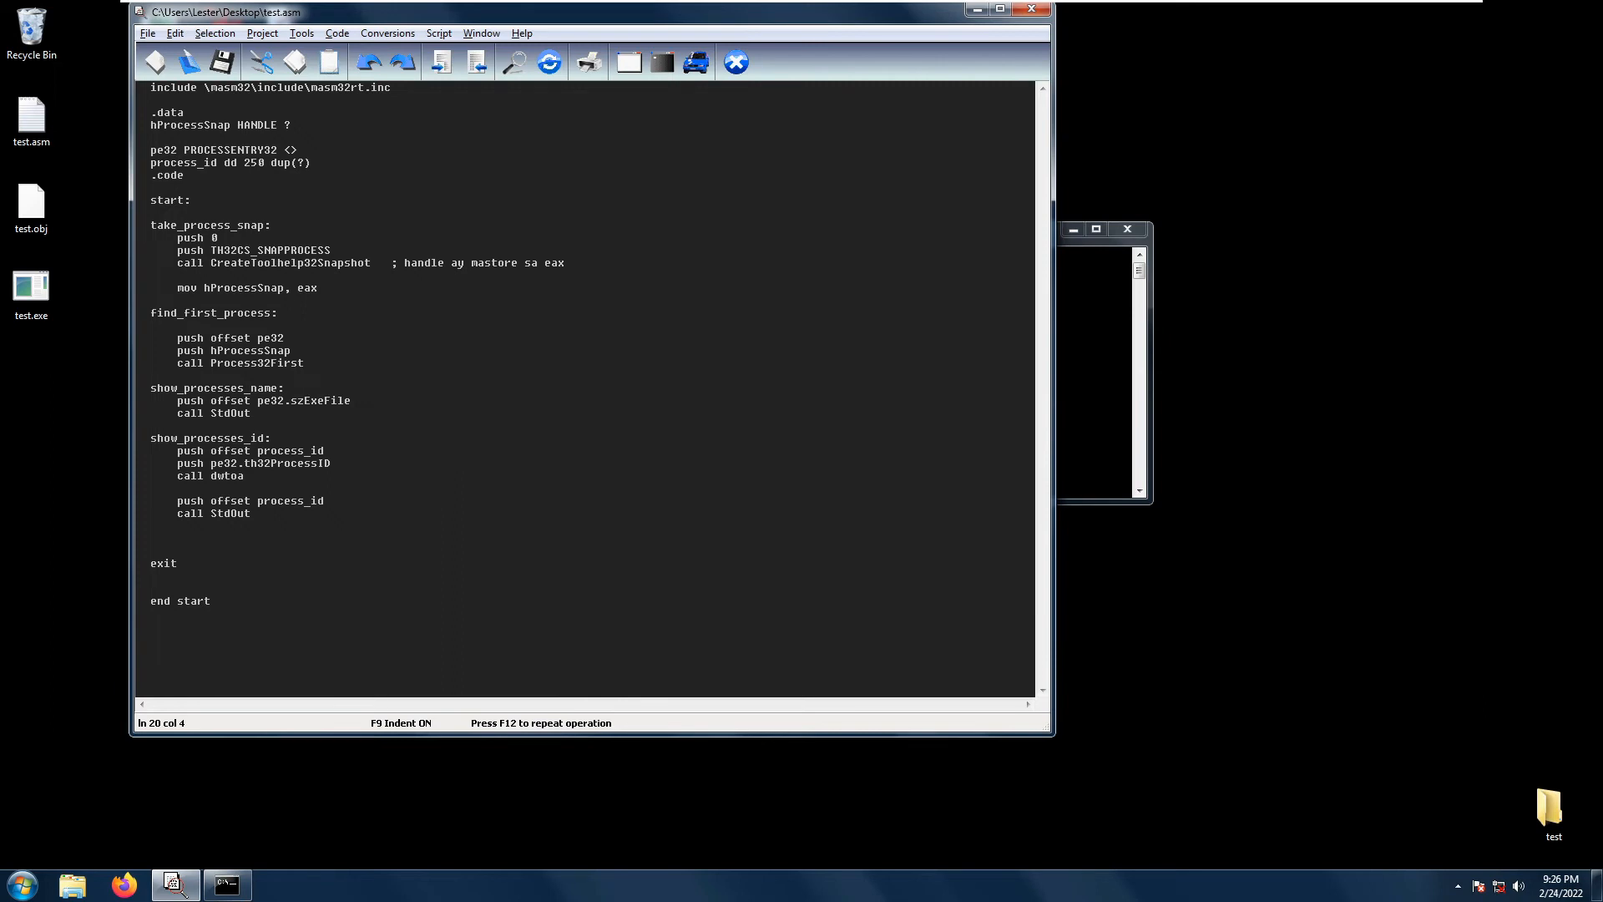
Add mov pe32.dwSize, SIZEOF PROCESSENTRY32 under find_first_process, rebuild and rerun to print [System Process]0
text(mov pe32.dwSize, SIZEOF PROCESSENTRY32)
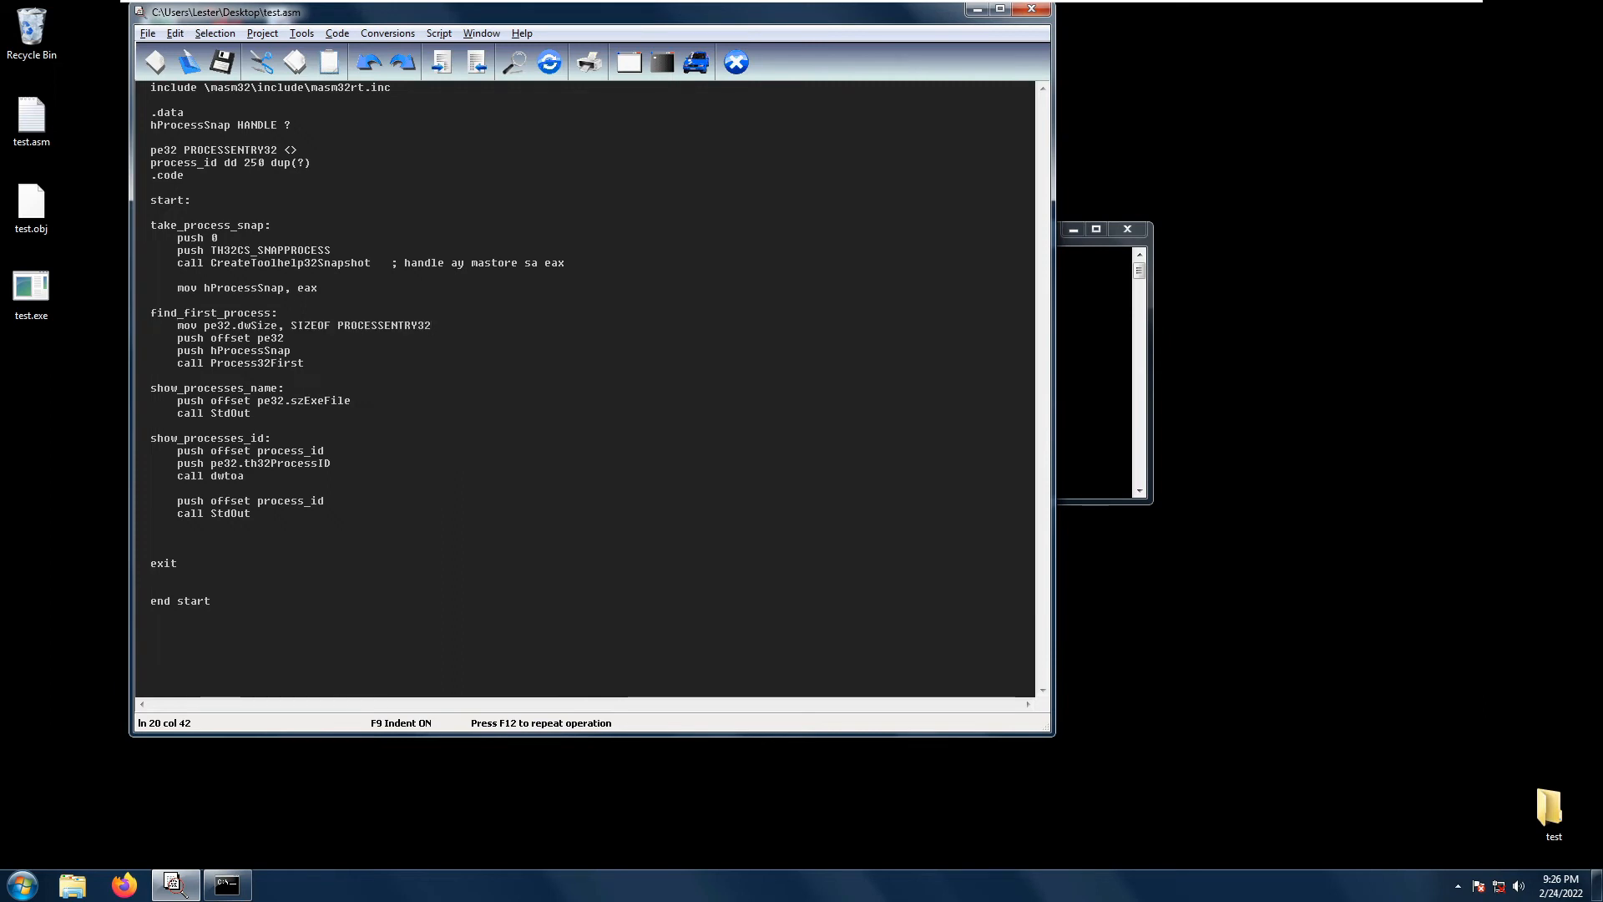
key(ctrl+s)
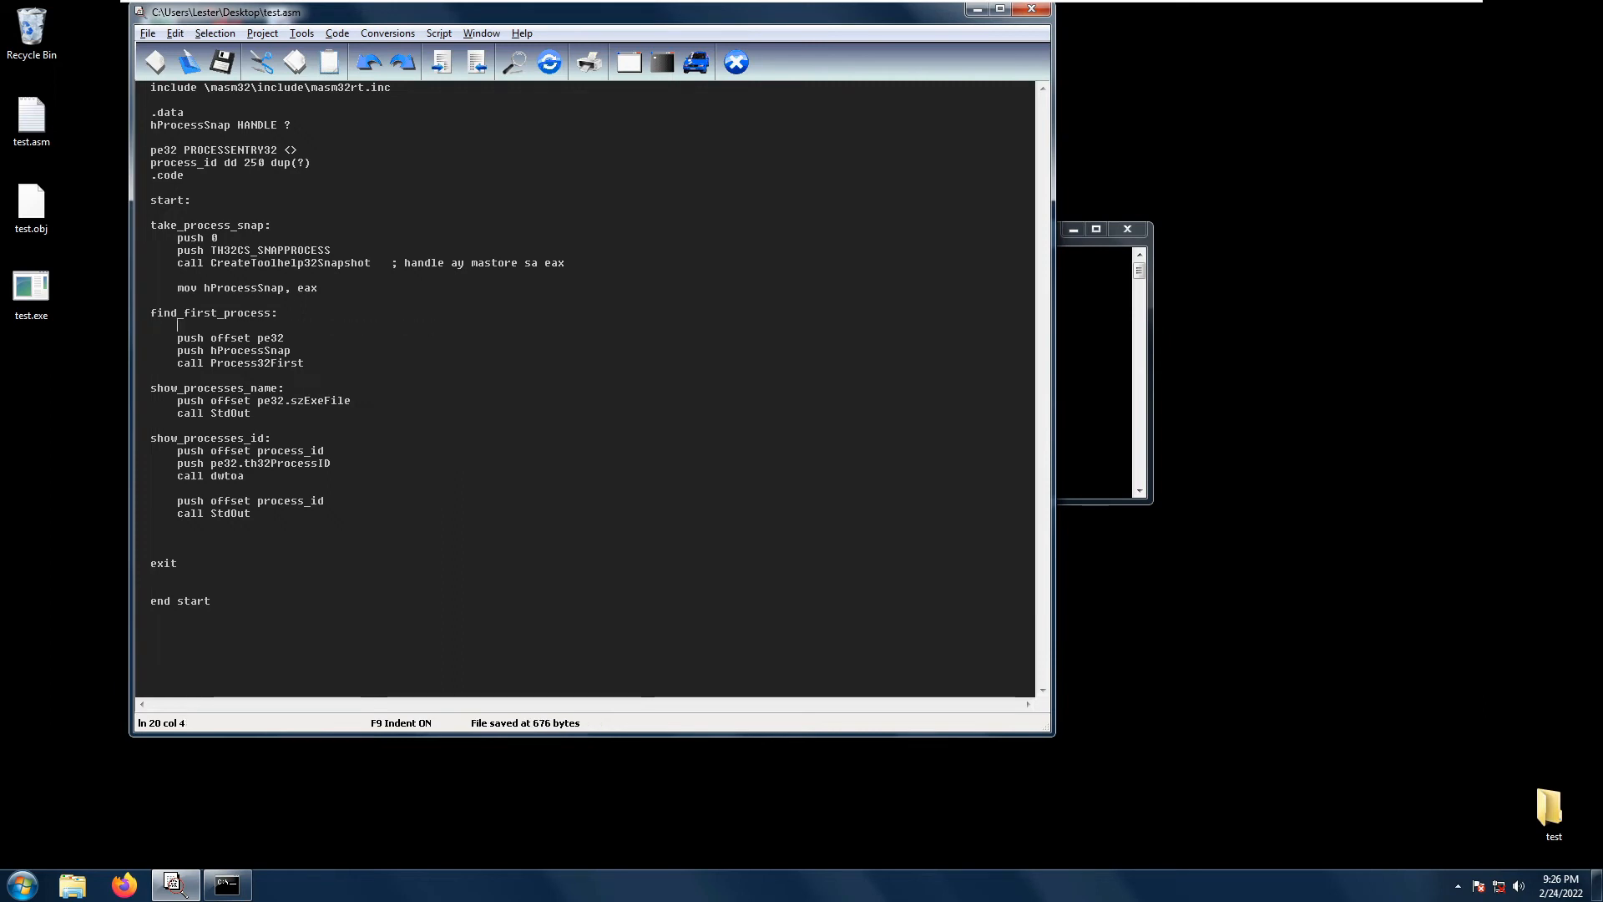
text(mov pe32.dwSize, SIZEOF PROCESSENTRY32)
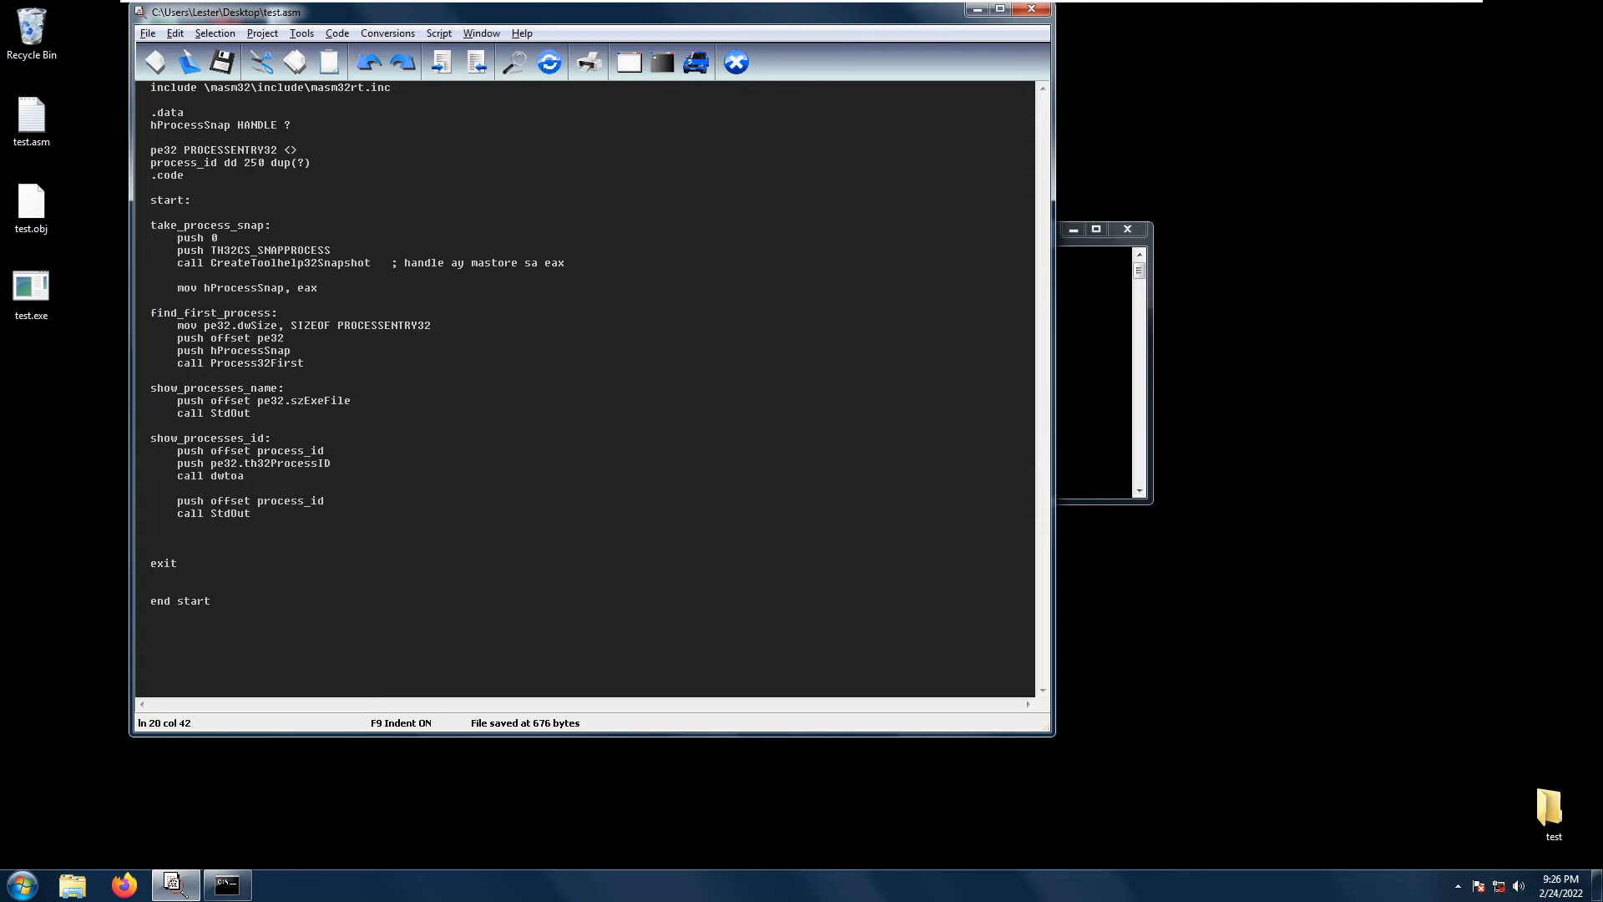
mouse_move(222, 62)
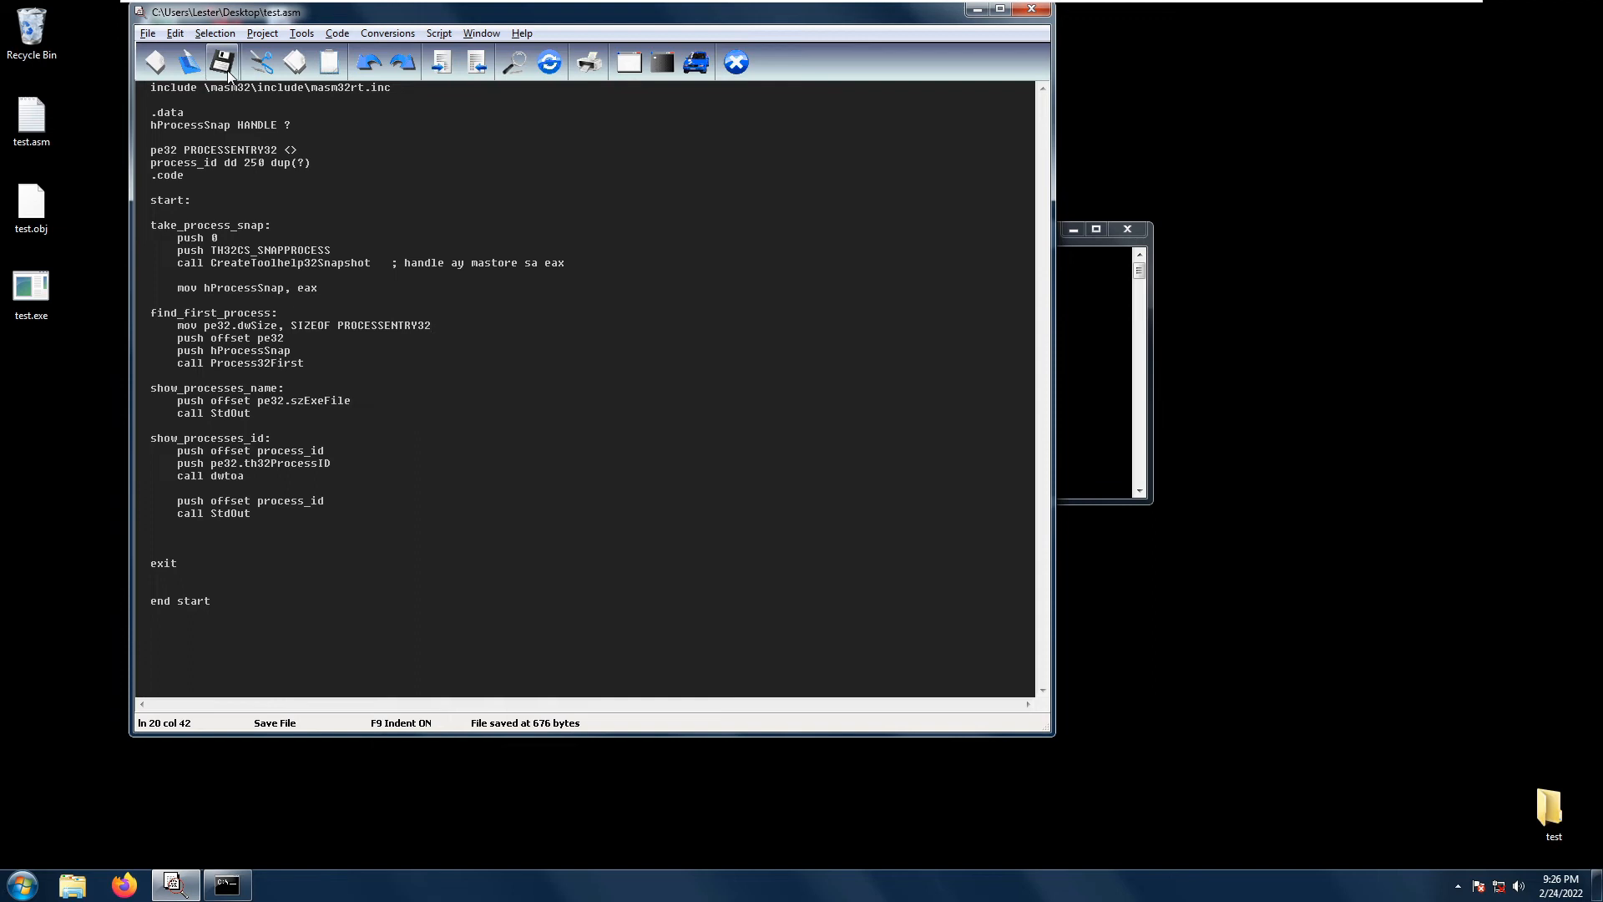
click(262, 33)
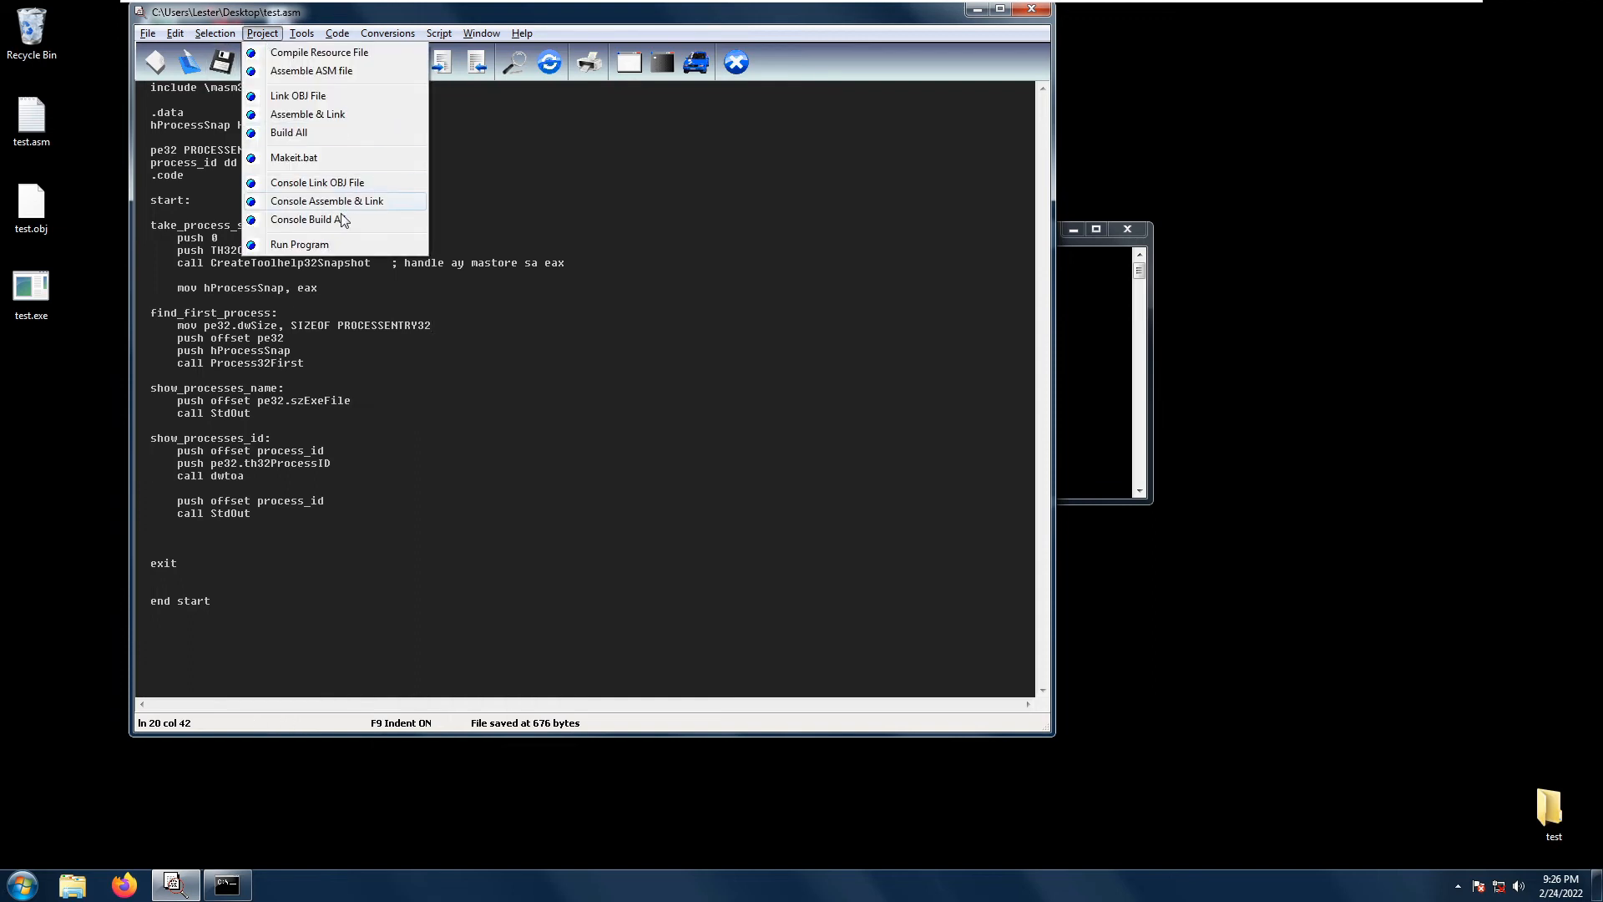
click(327, 200)
text(test.exe)
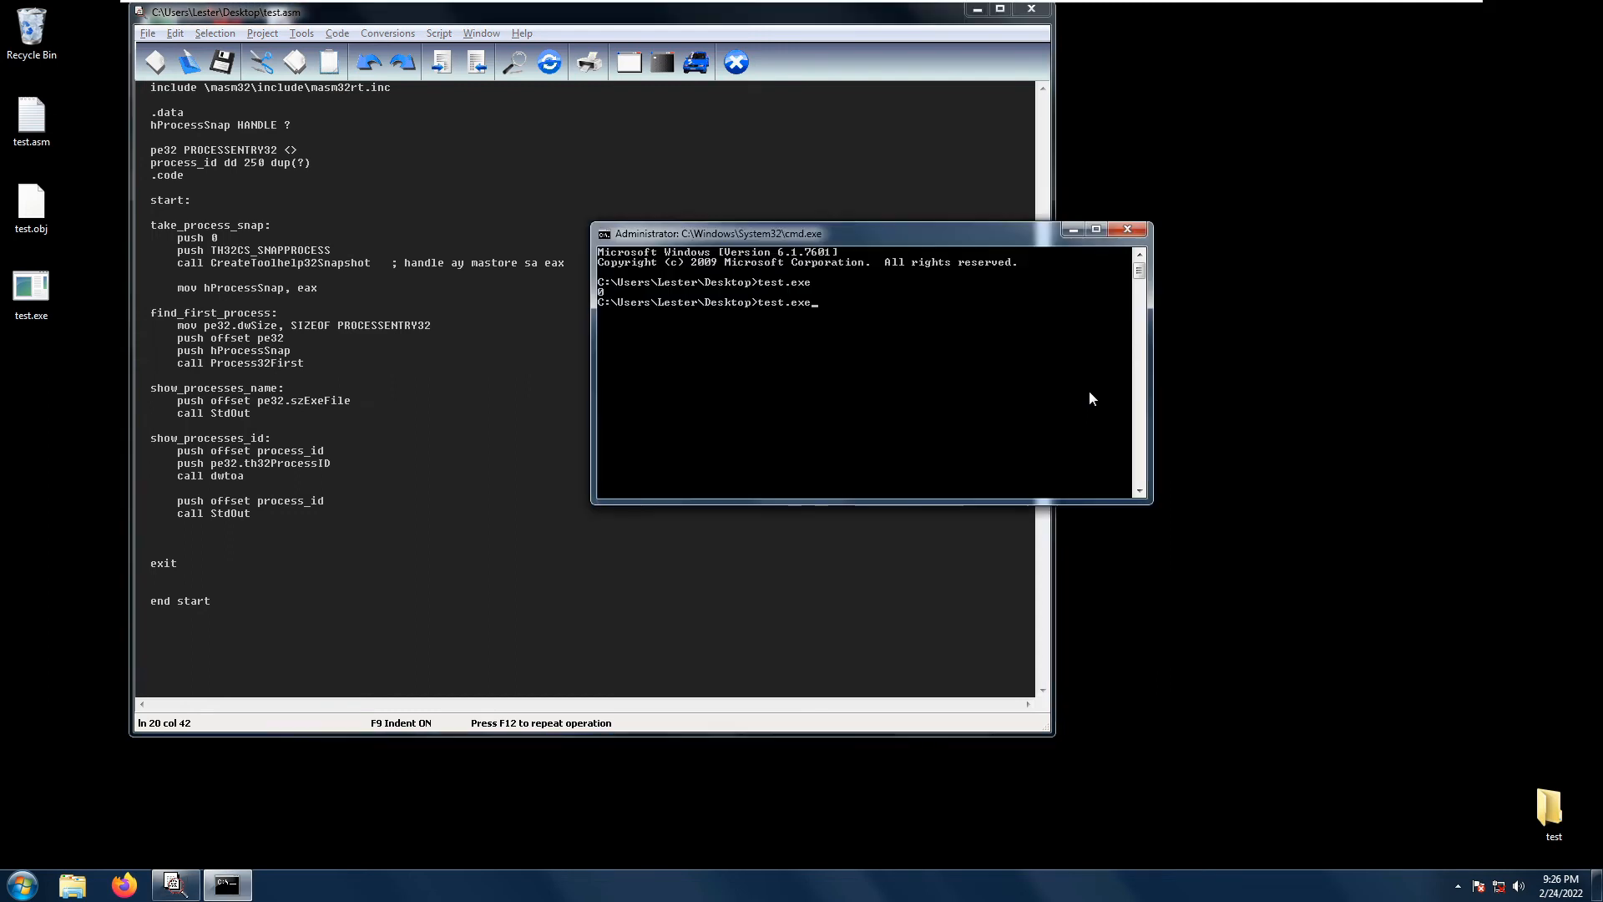
key(Return)
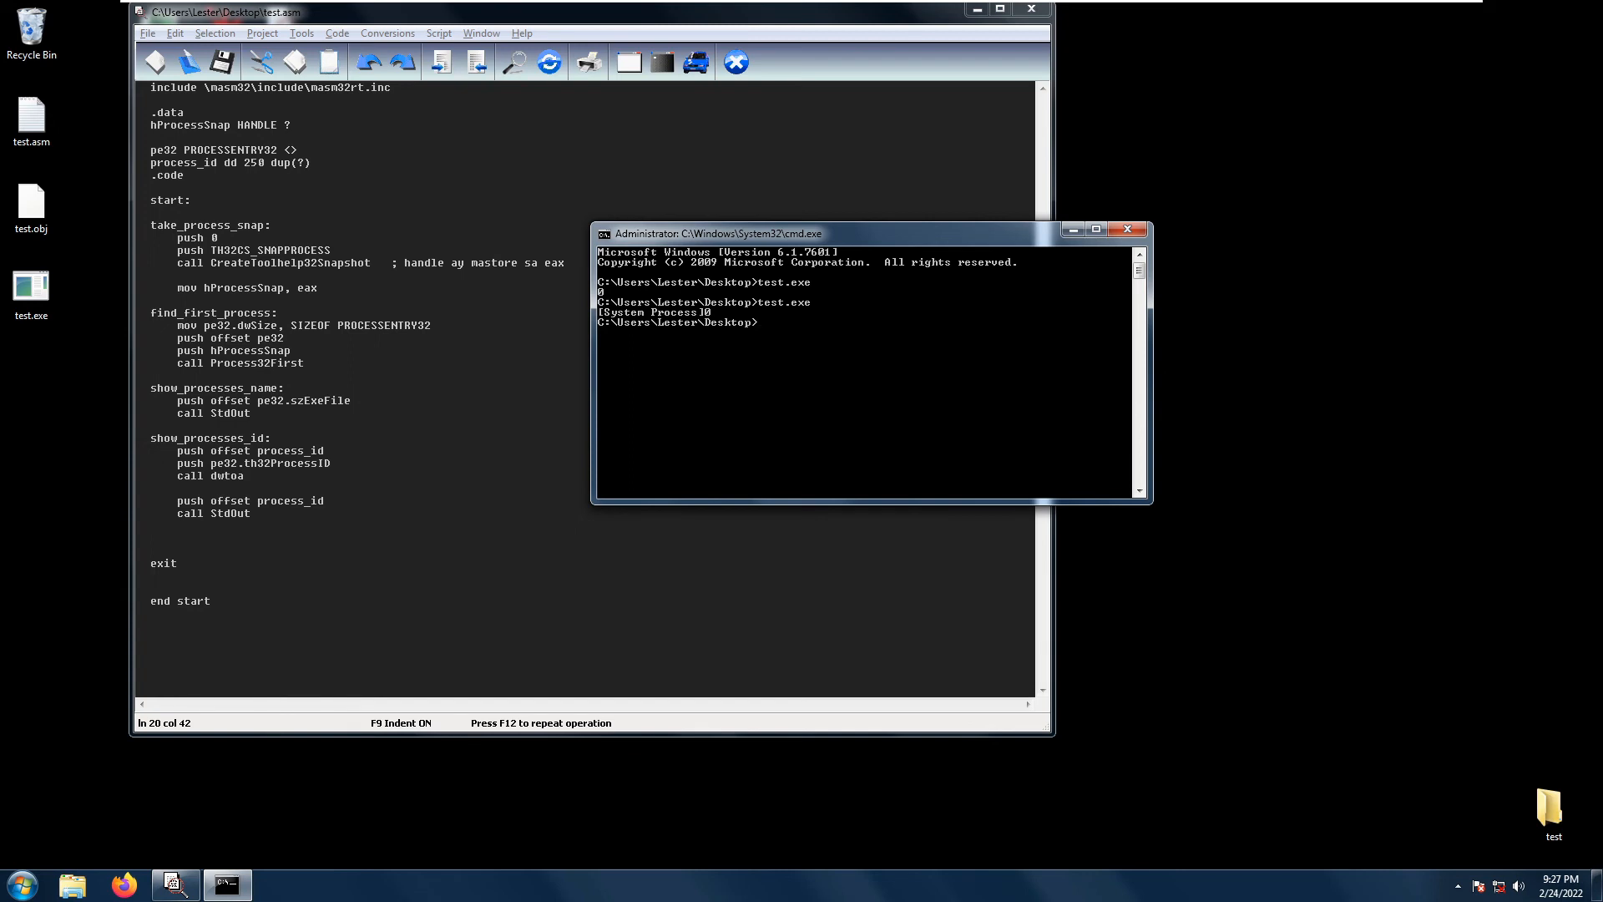
Run tasklist in a second command prompt to confirm System Idle Process has PID 0
double_click(254, 362)
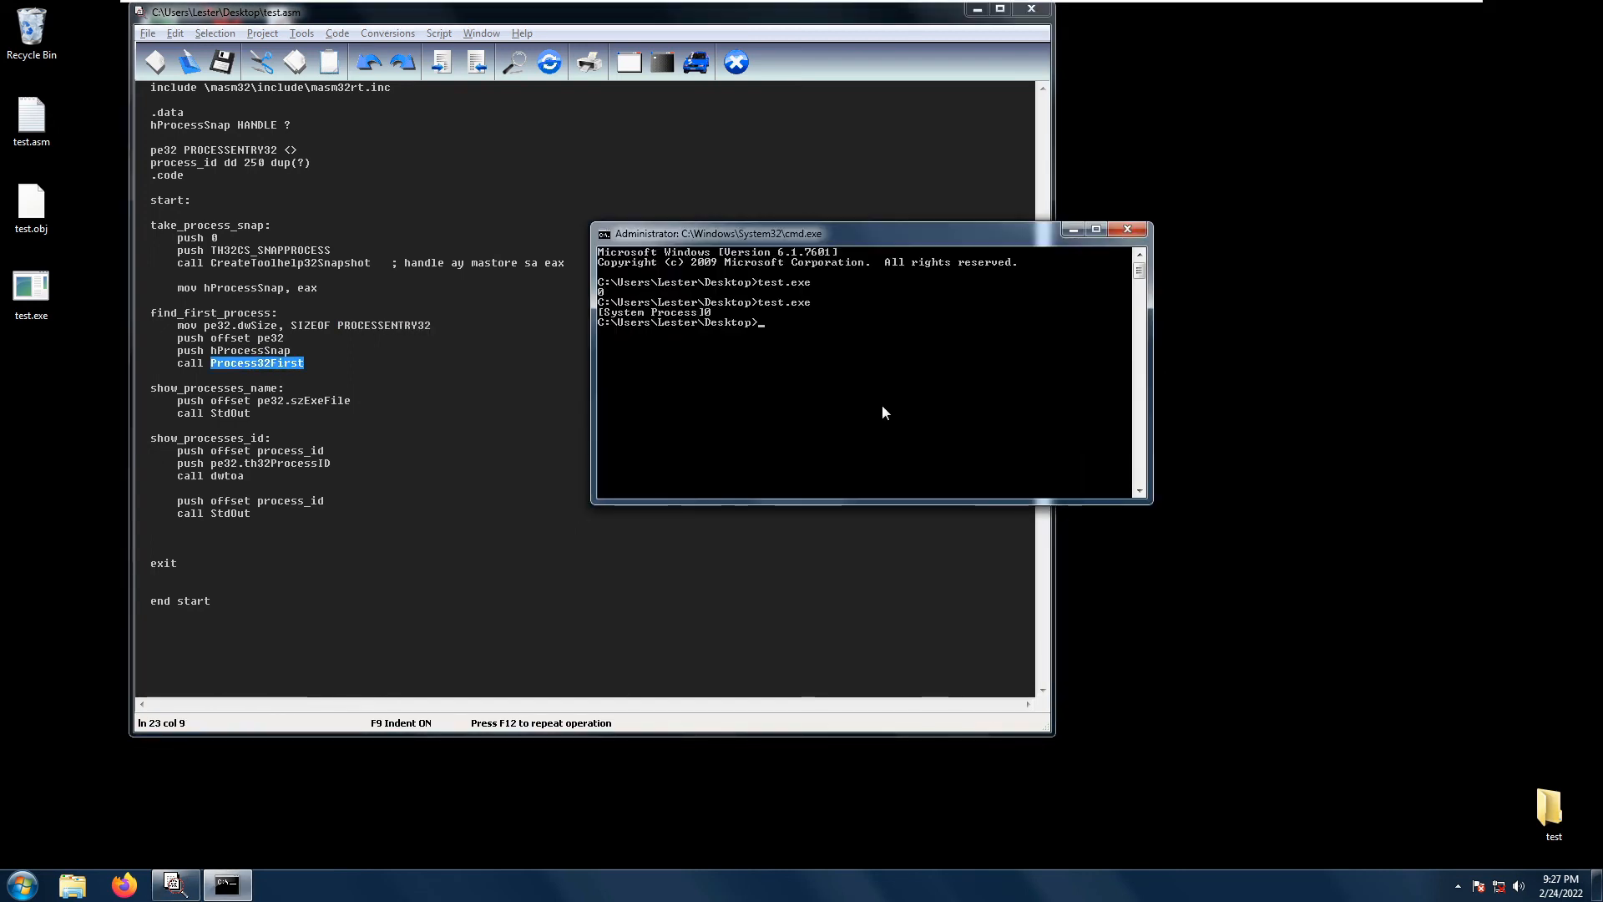
mouse_move(606, 444)
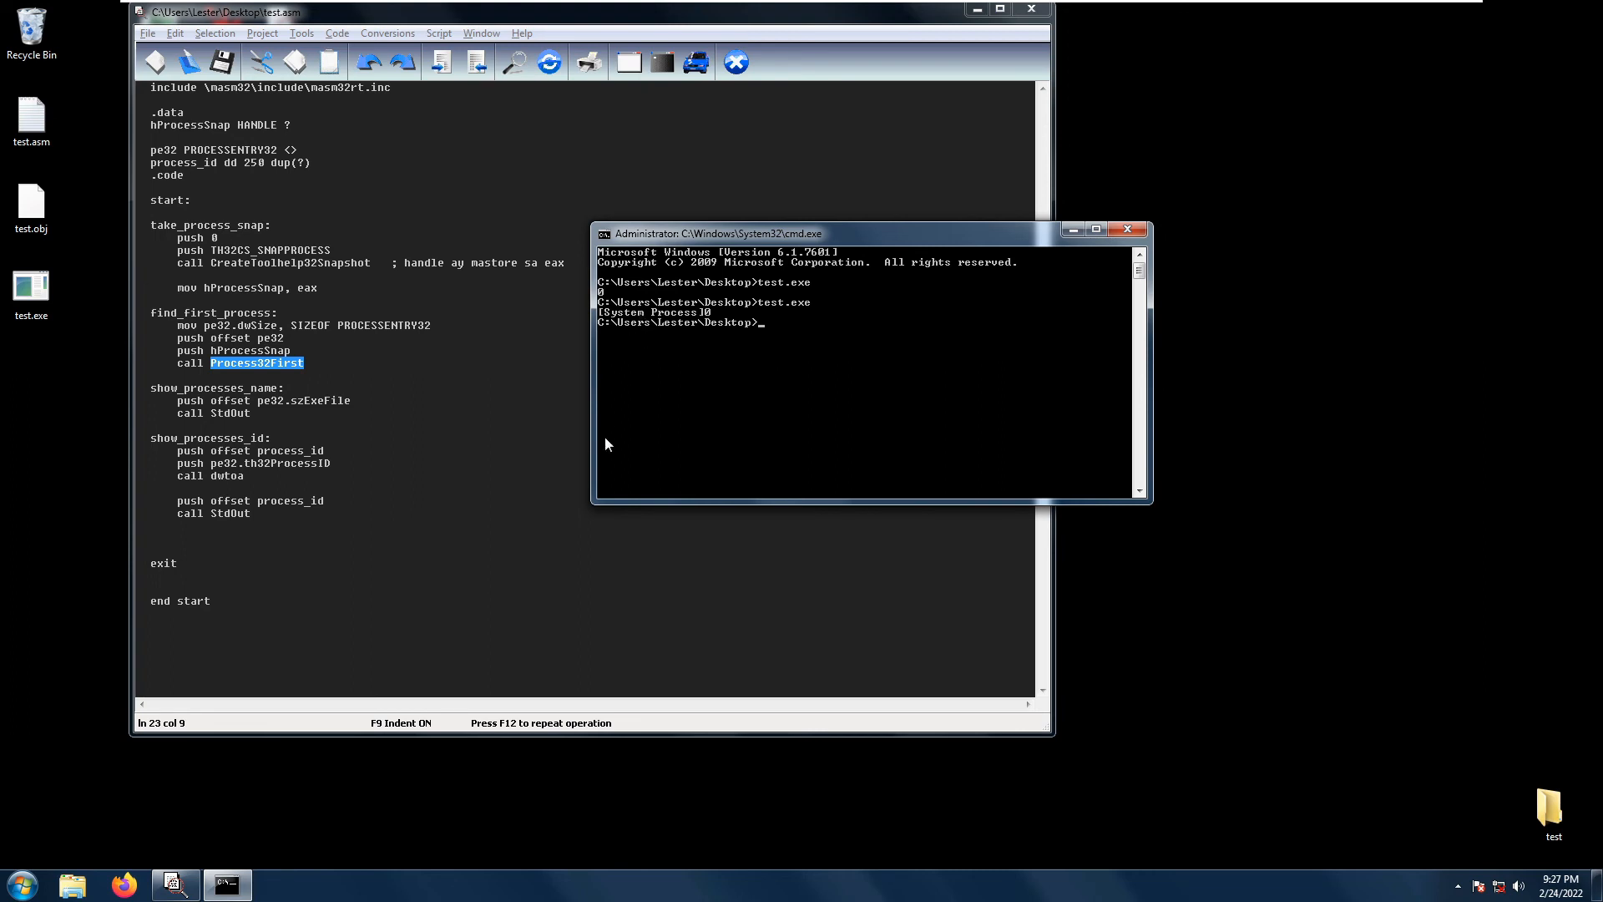
click(18, 883)
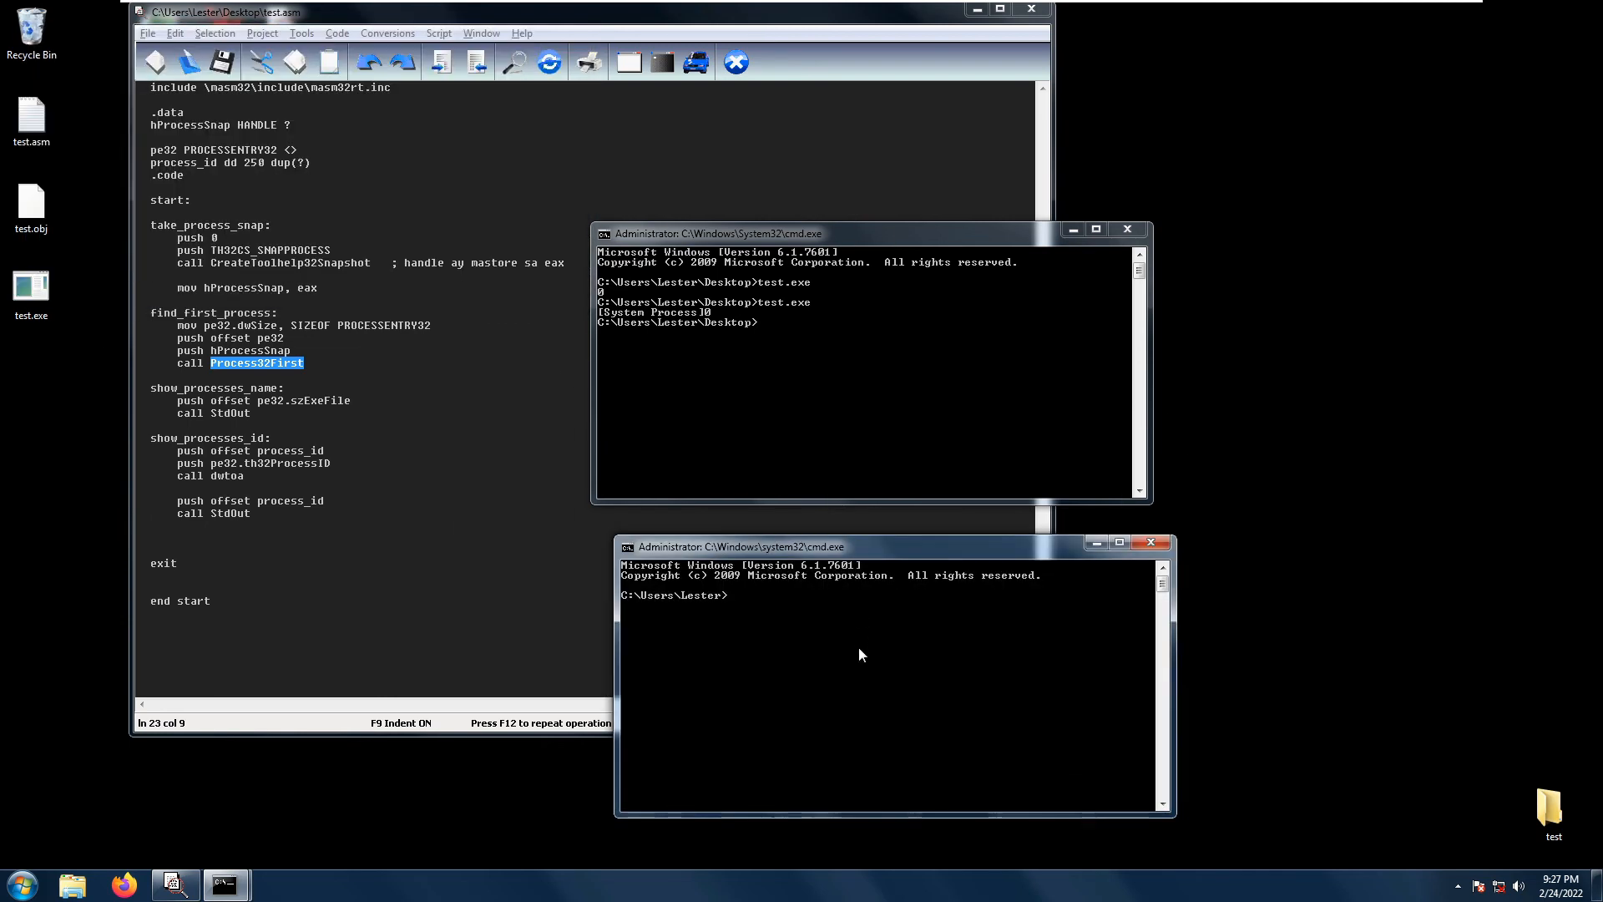
text(tasklist)
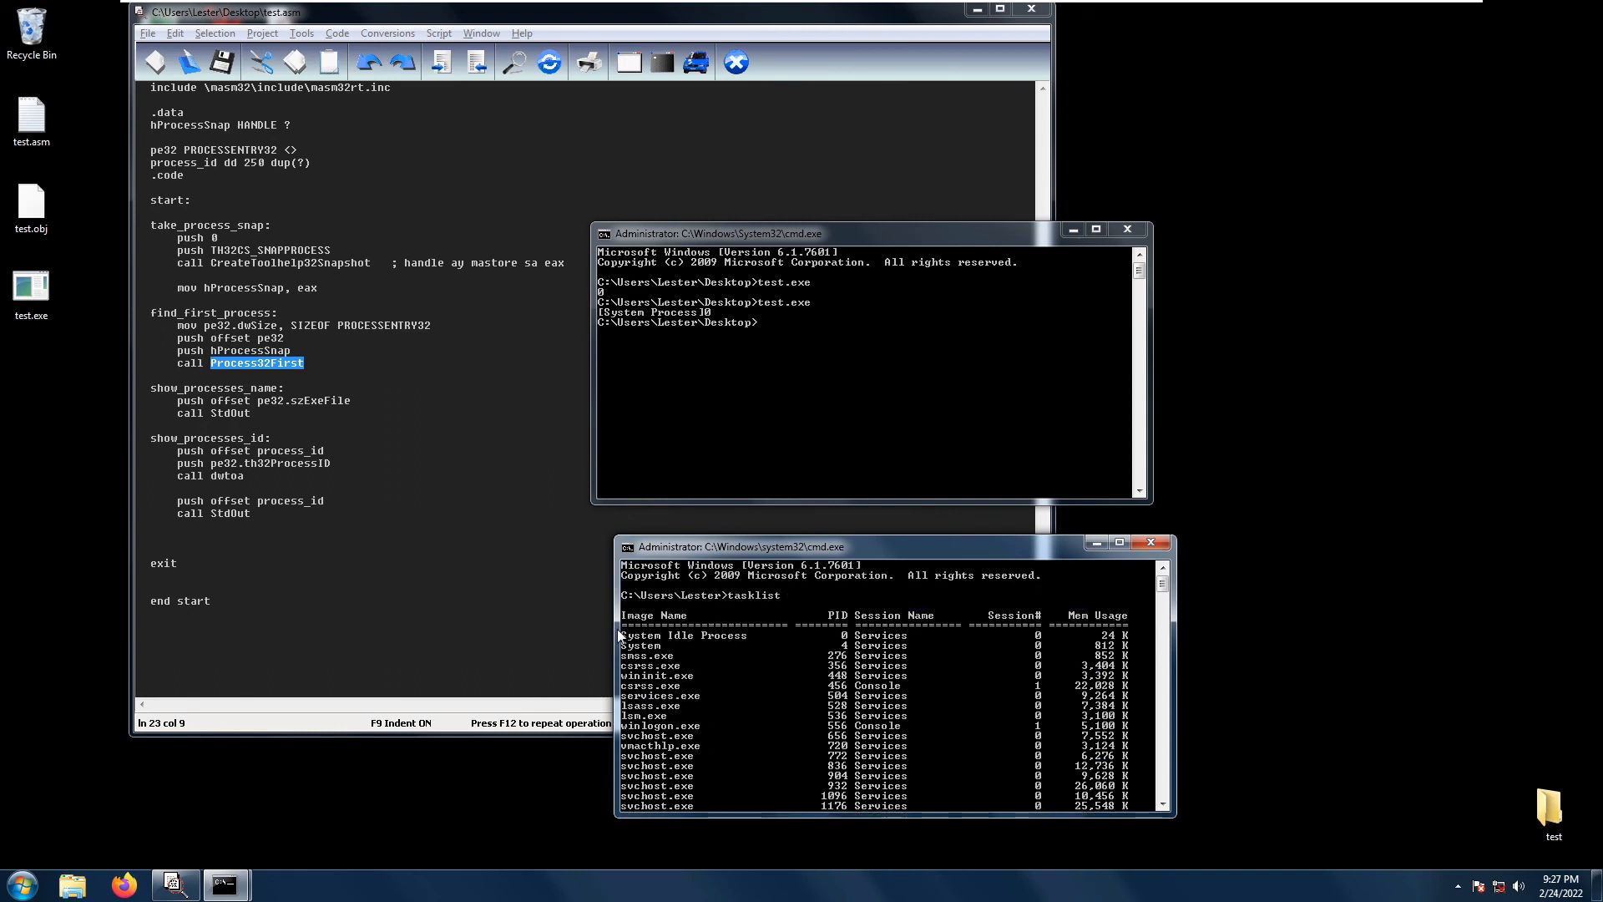
mouse_move(663, 653)
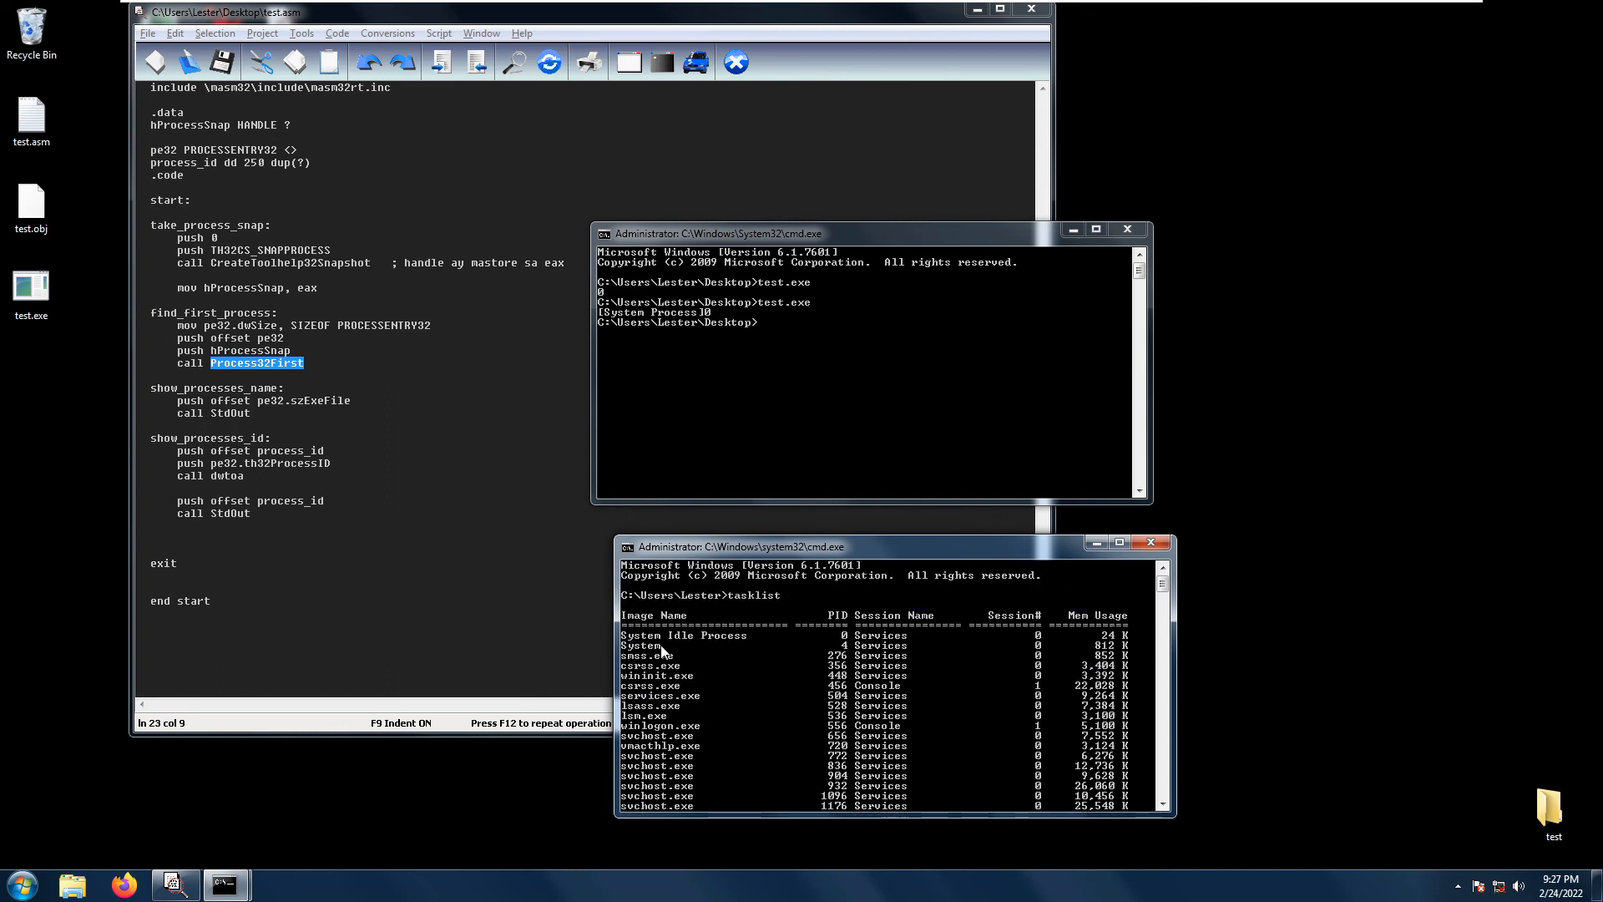
mouse_move(845, 648)
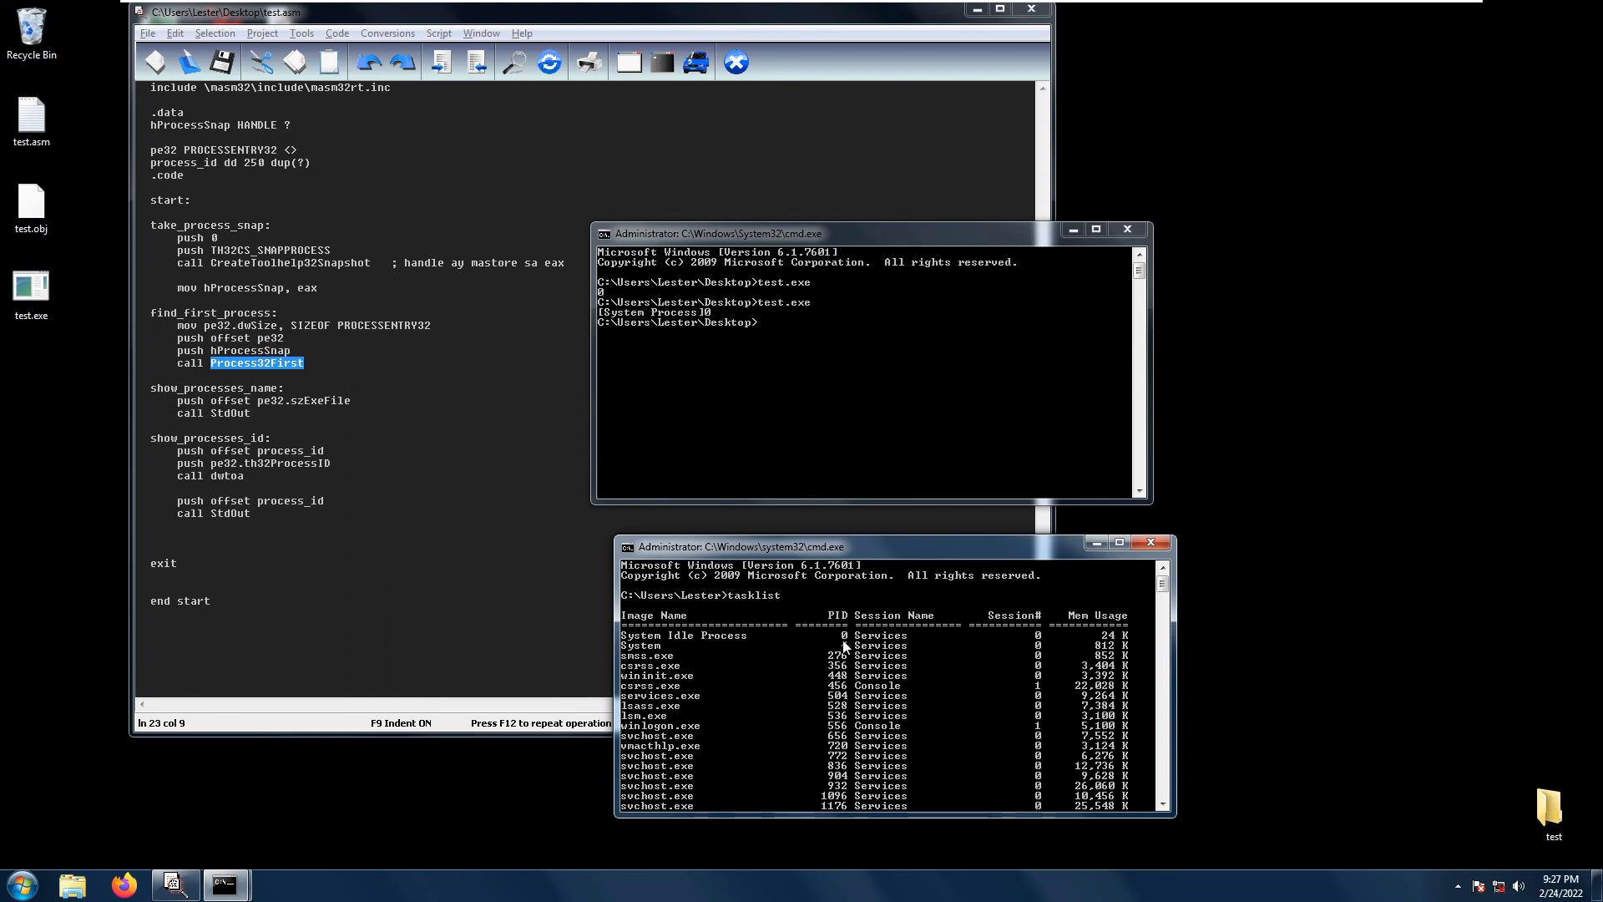